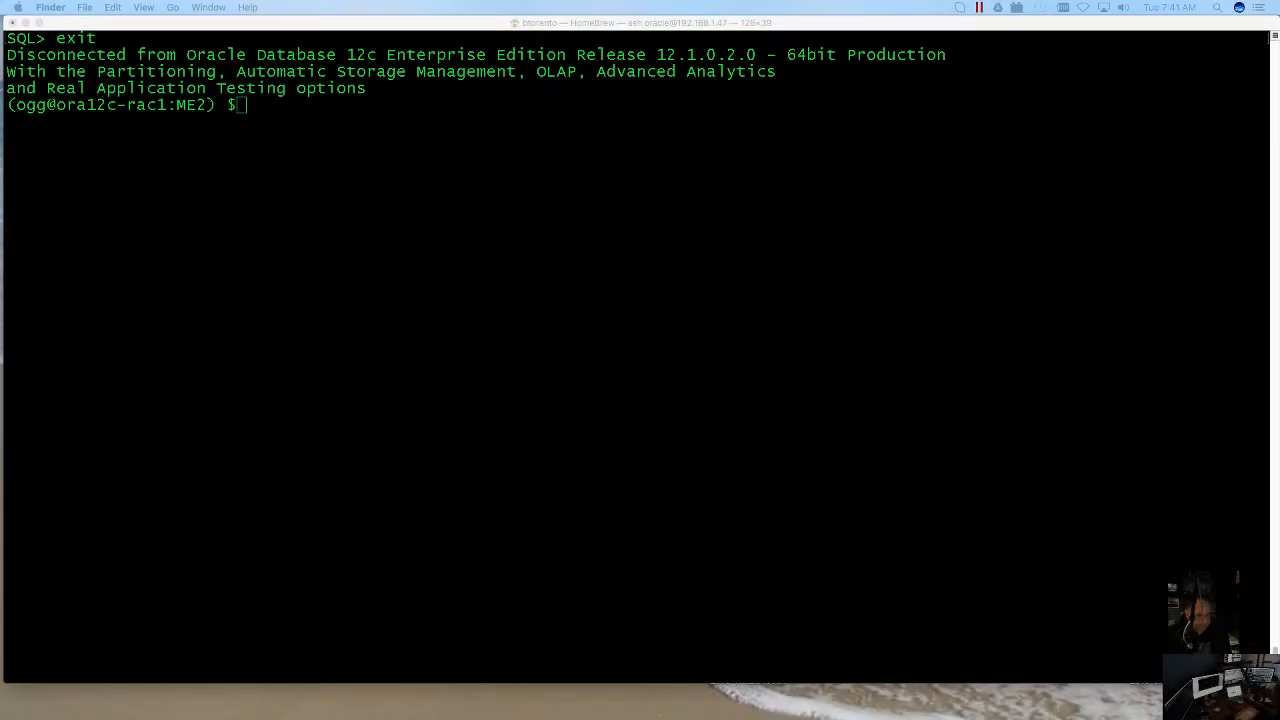
mouse_move(130, 124)
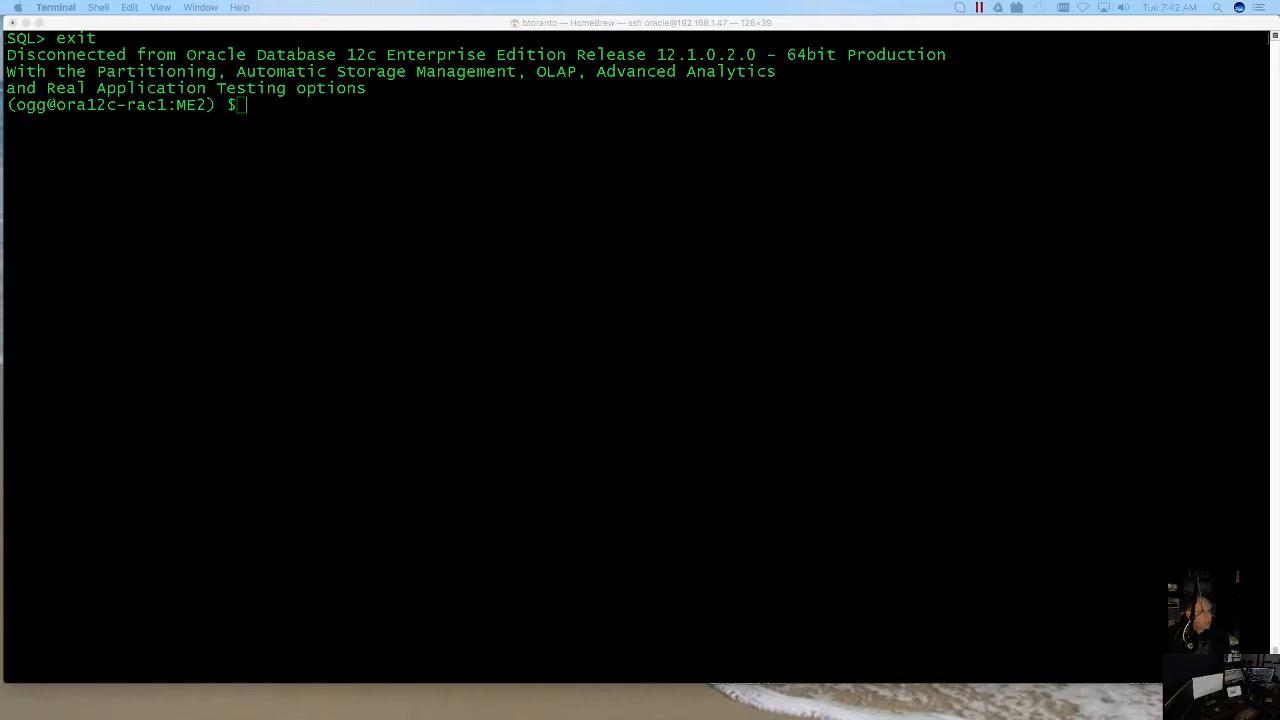
mouse_move(486, 156)
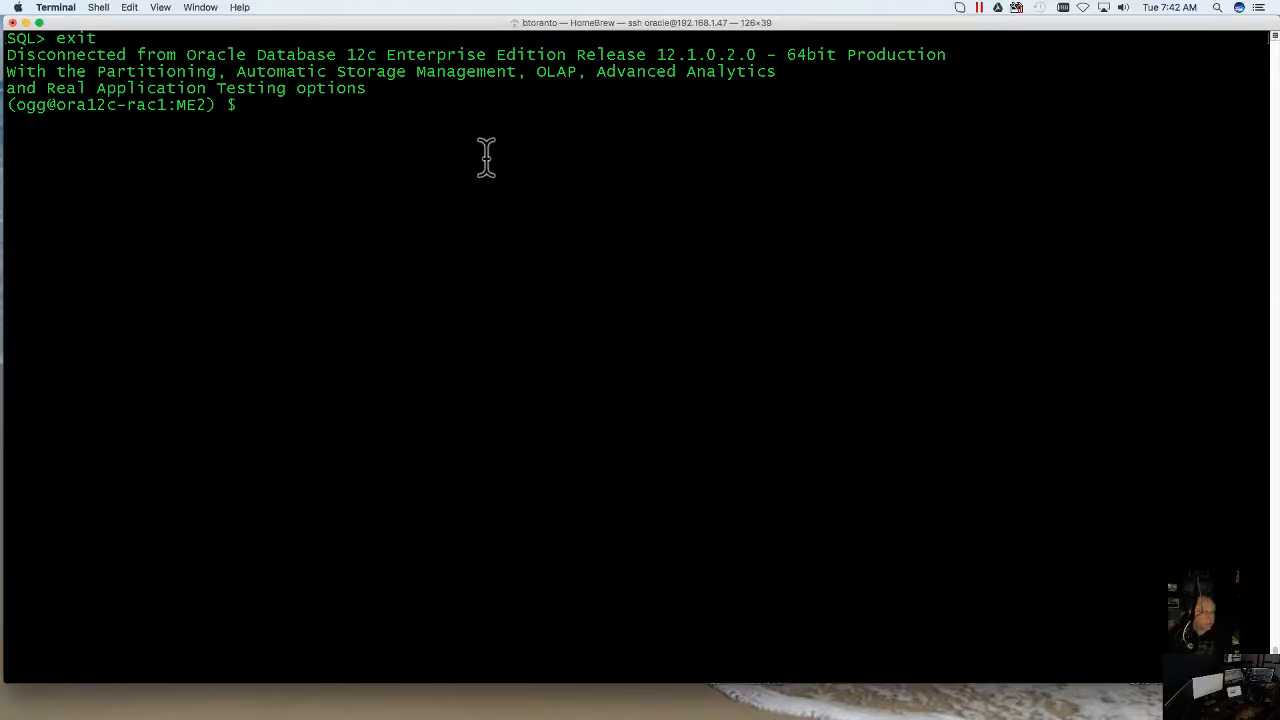
Connect with sqlplus / as sysdba and query v$database showing supplemental and force logging NO
type("sql")
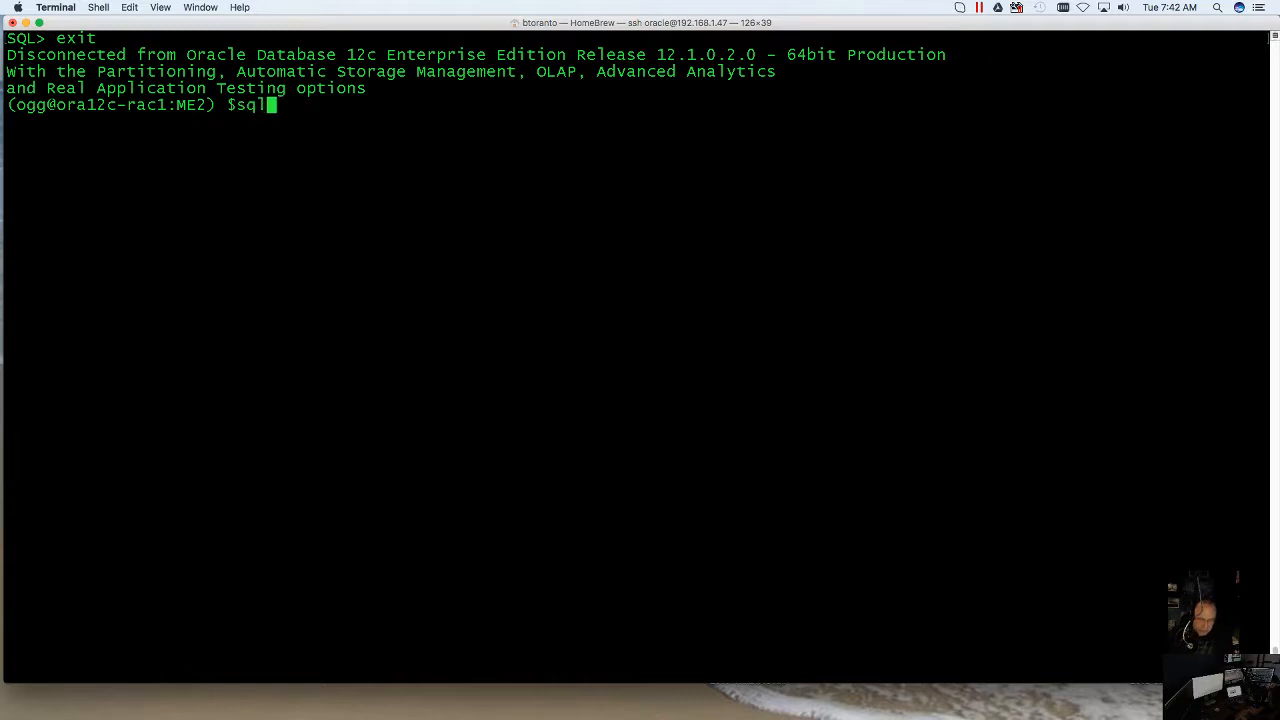
type("plus / as sysdba")
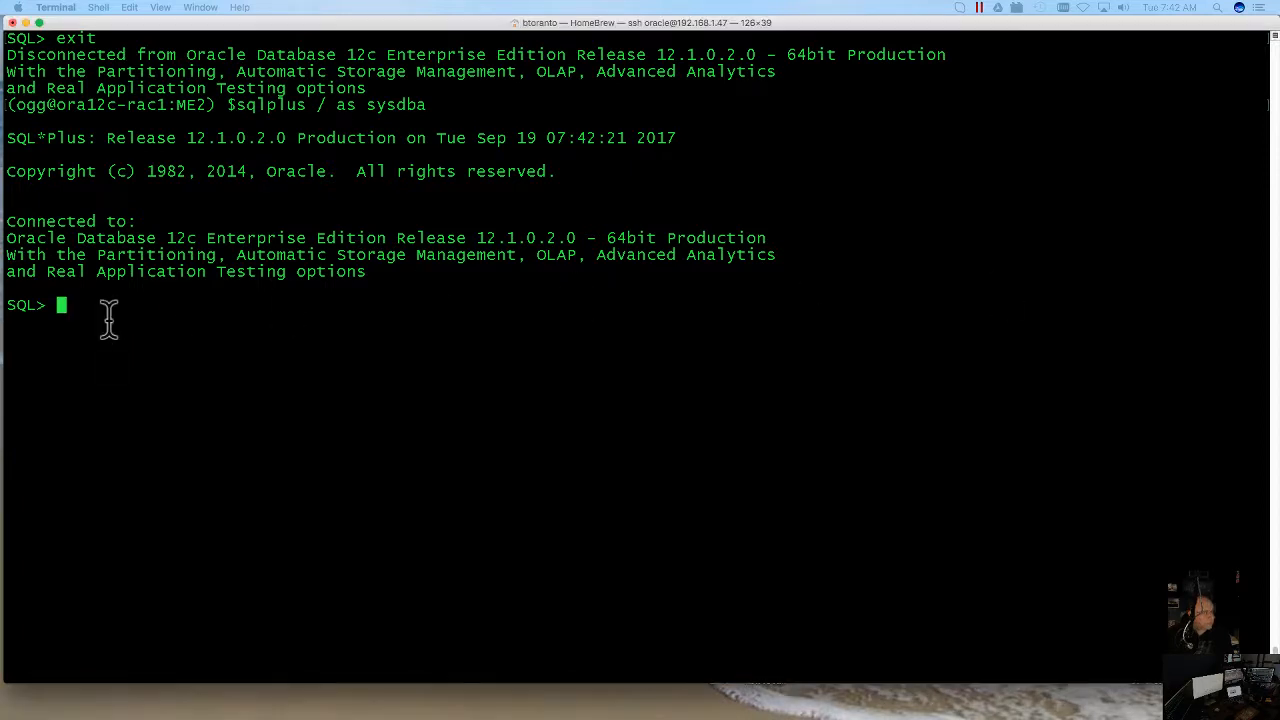
left_click(128, 8)
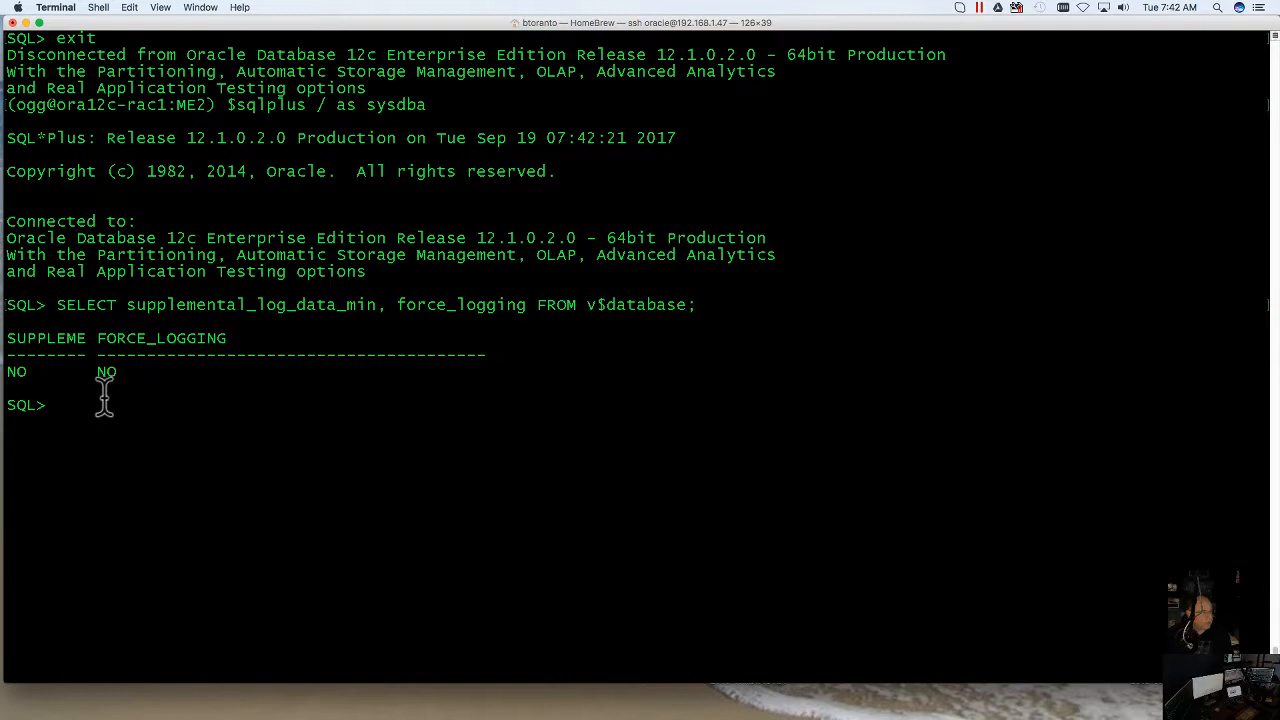
mouse_move(192, 400)
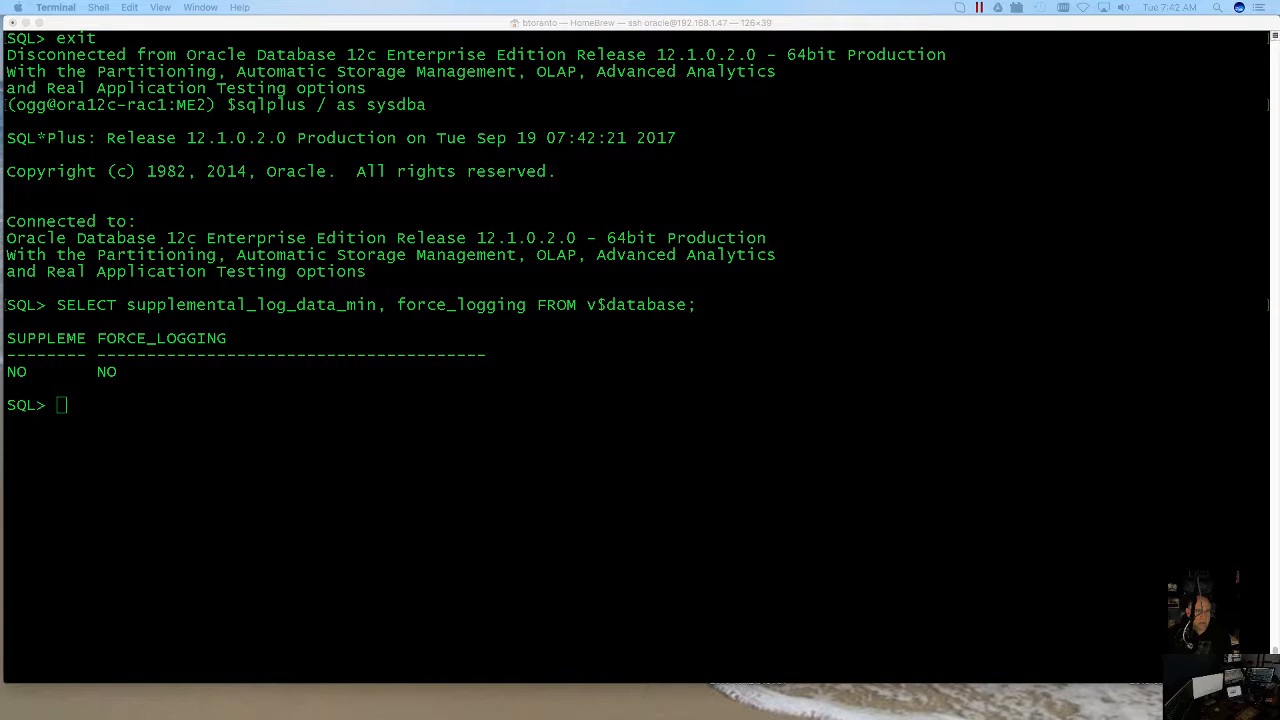
mouse_move(120, 430)
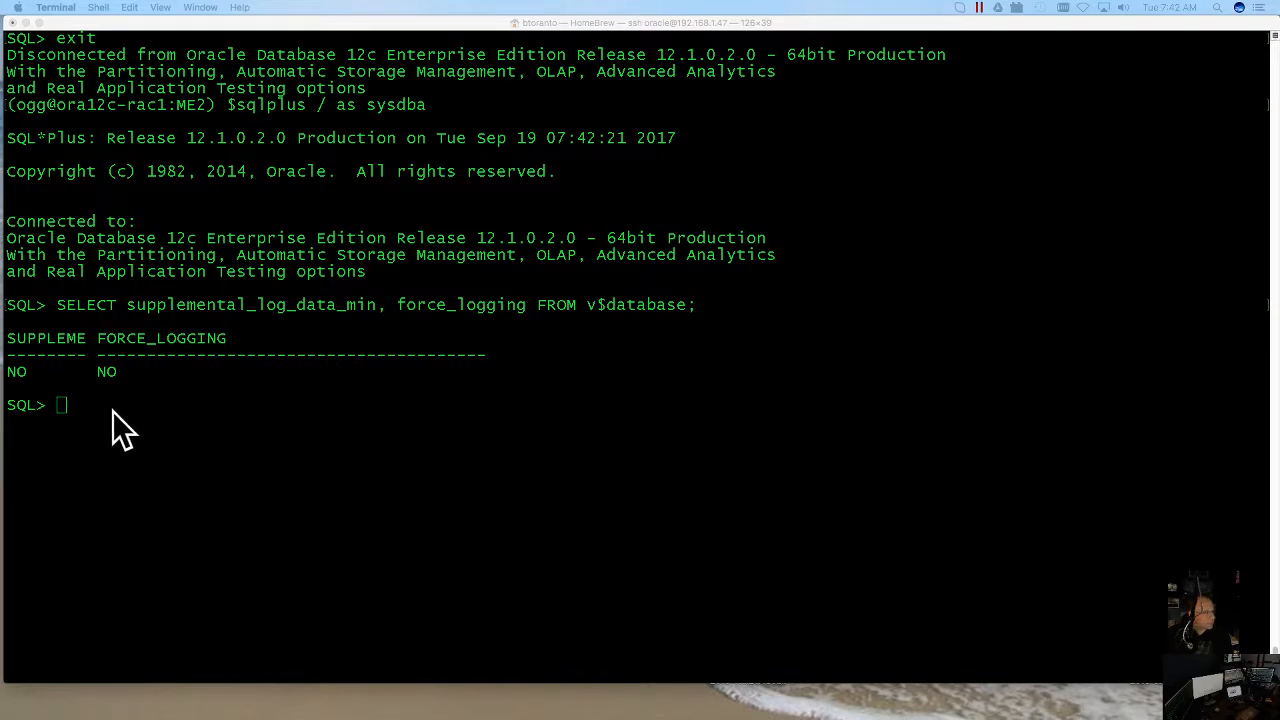
Run ALTER DATABASE ADD SUPPLEMENTAL LOG DATA and FORCE LOGGING, then rerun the status query to get YES/YES
left_click(128, 8)
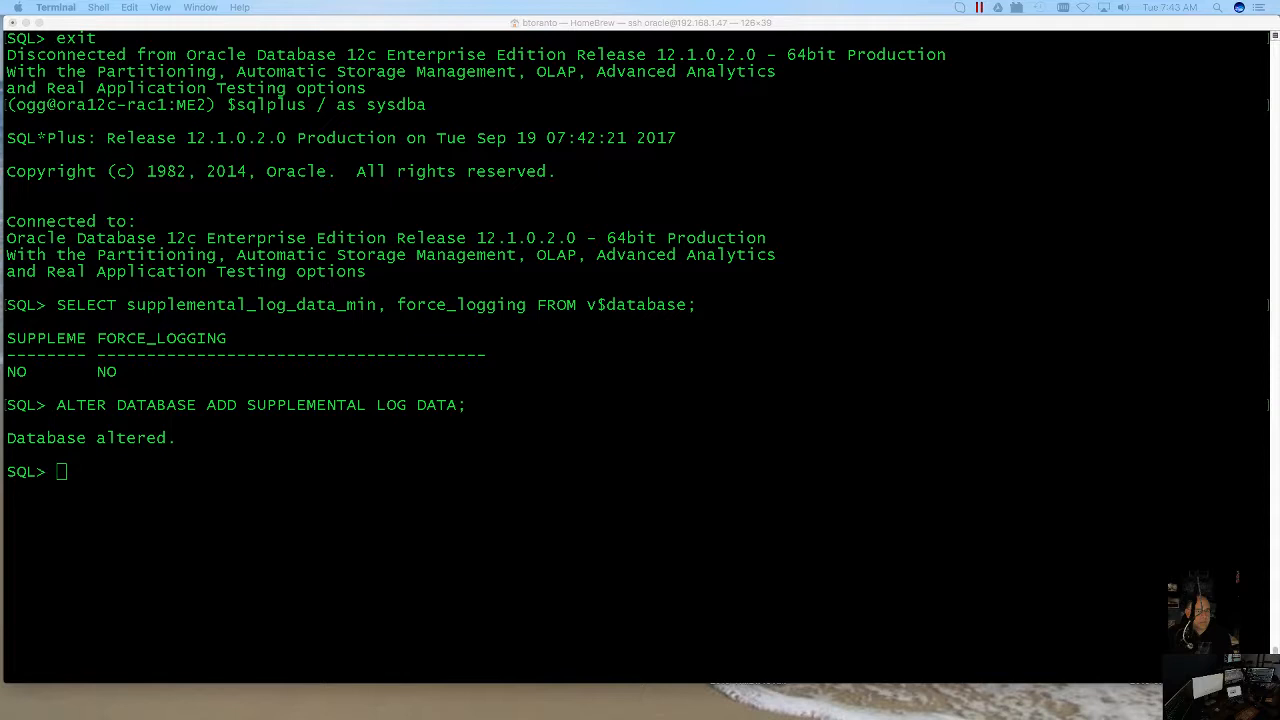
mouse_move(390, 500)
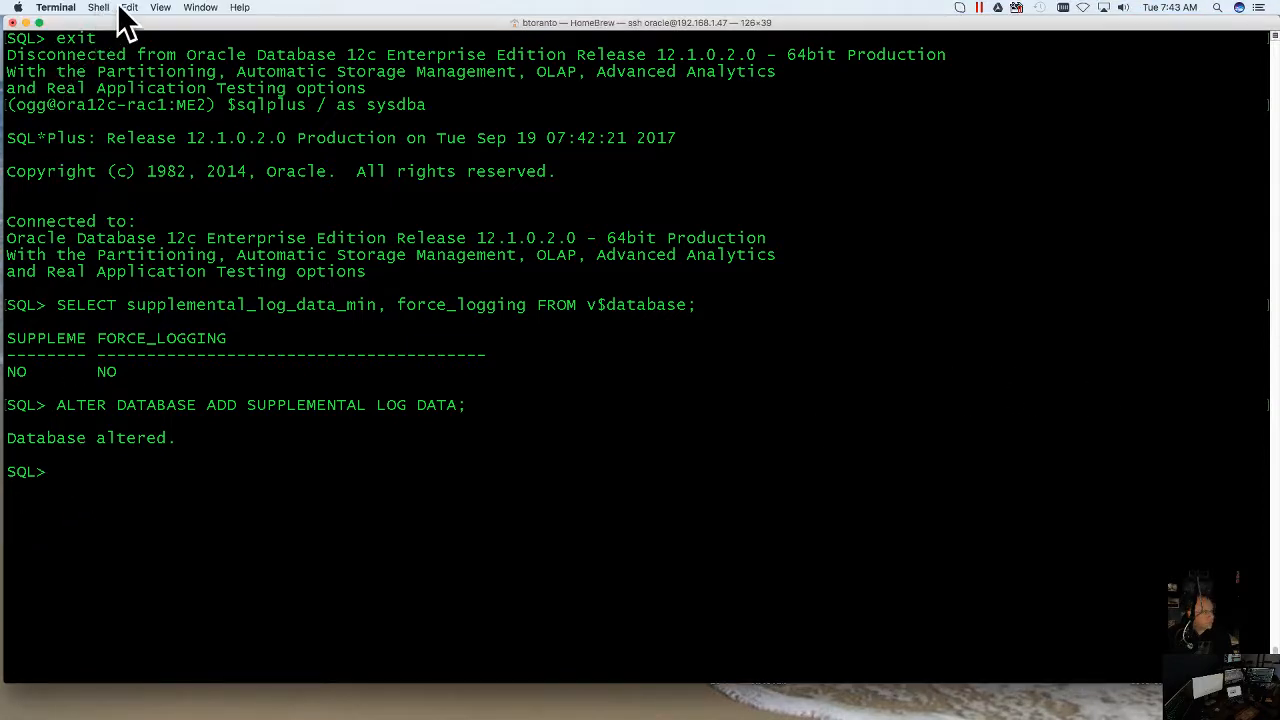
type("ALTER DATABASE FORCE LOGGING;")
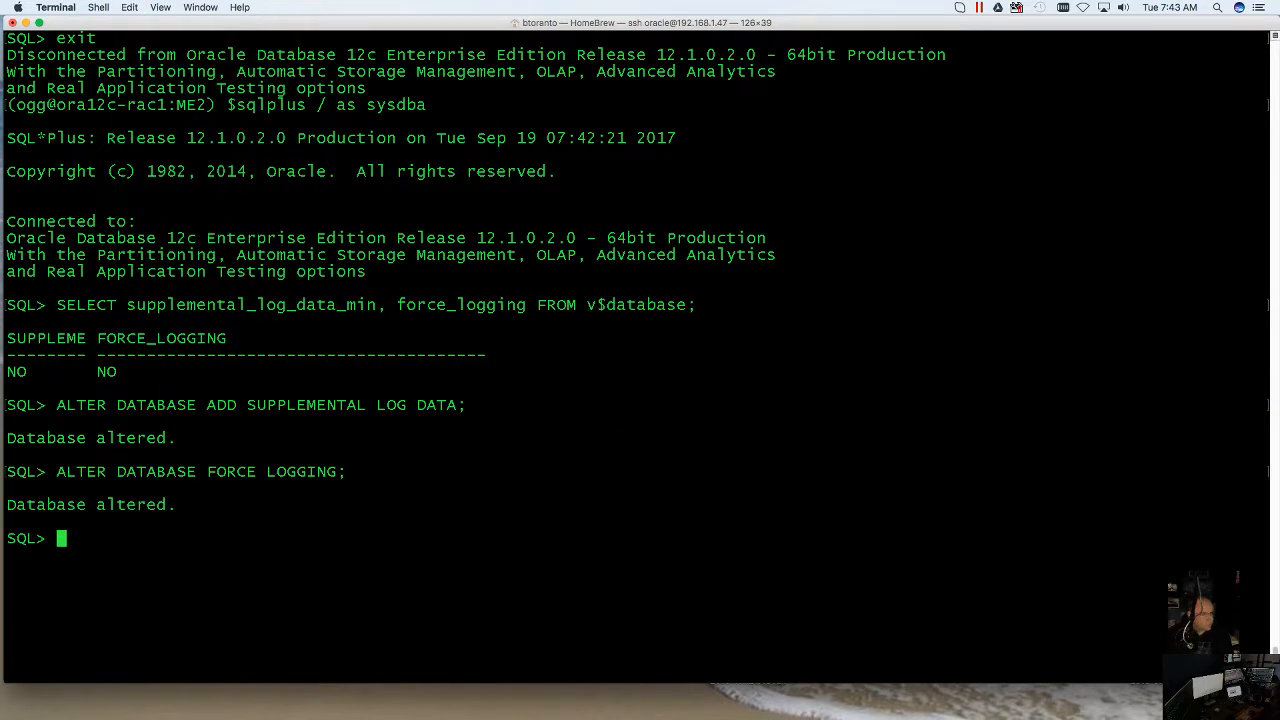
mouse_move(90, 344)
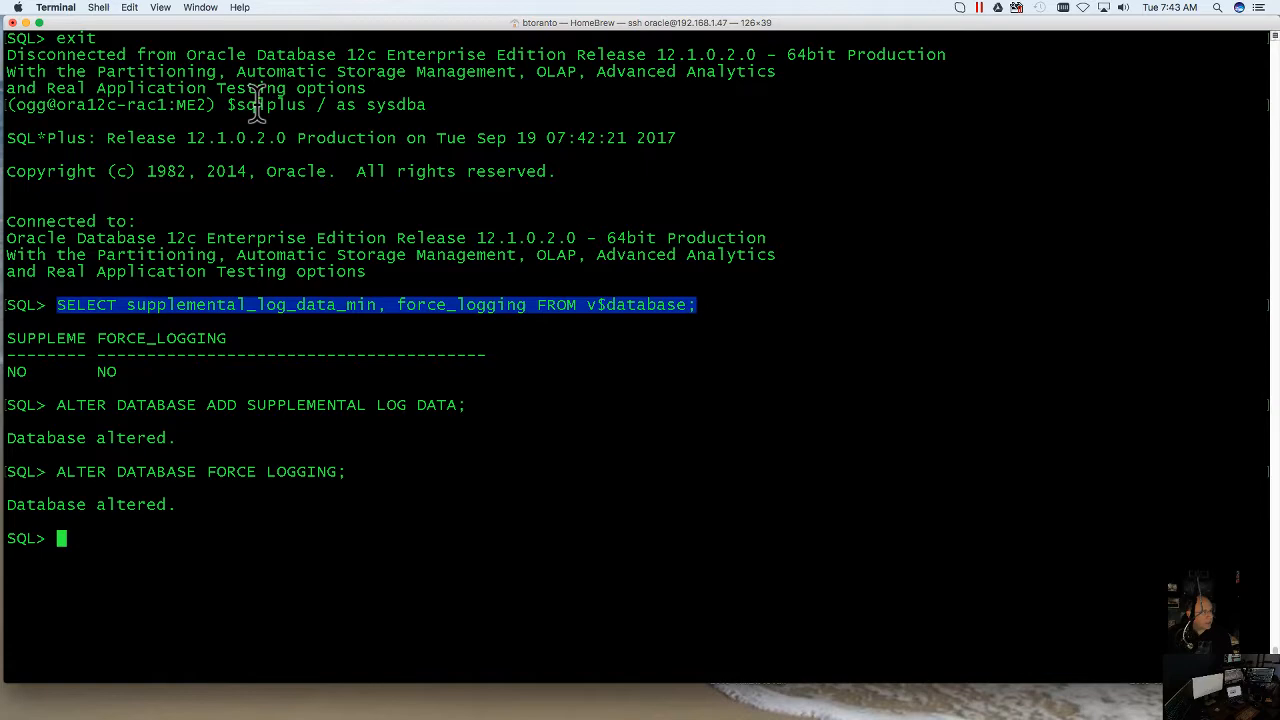
left_click(128, 8)
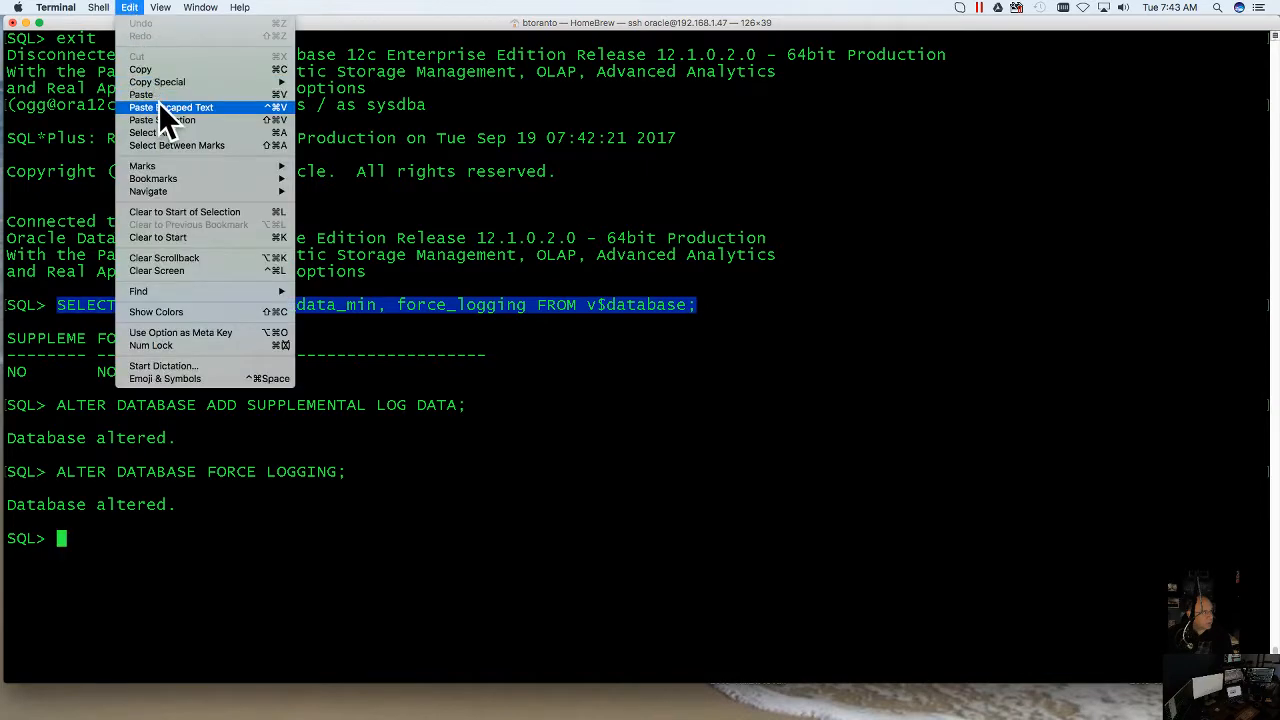
left_click(172, 108)
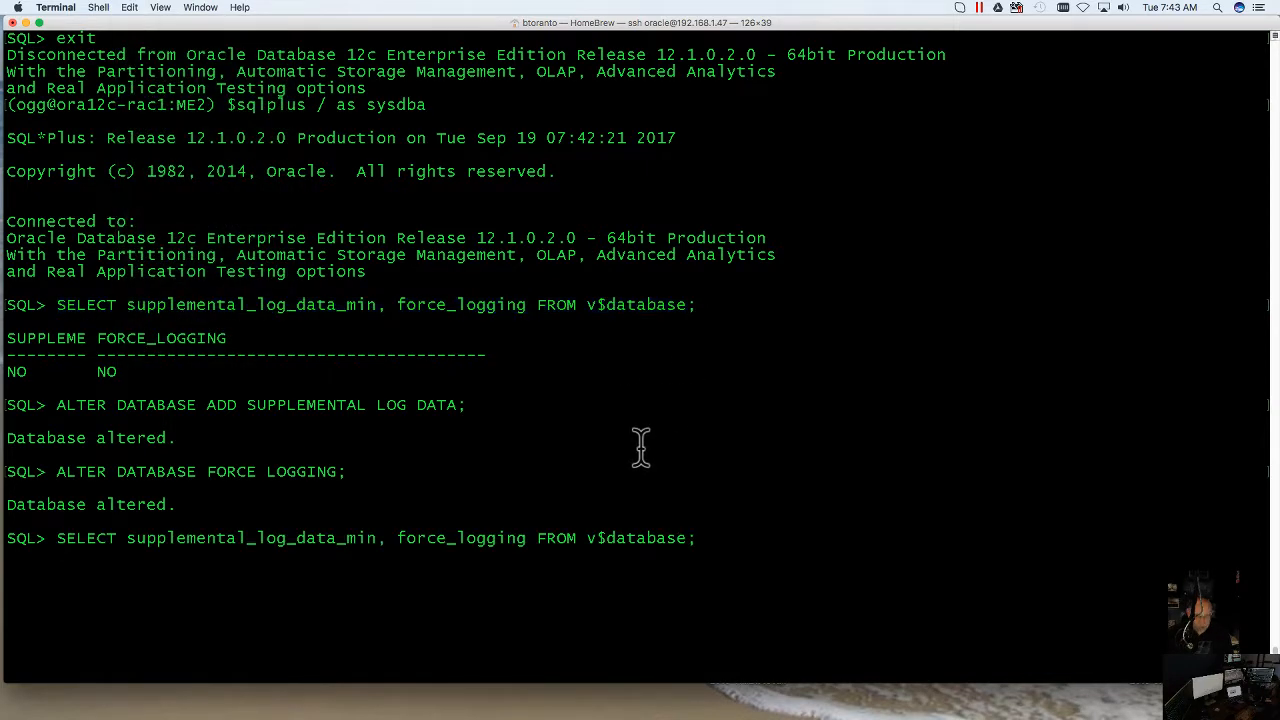
key("Return")
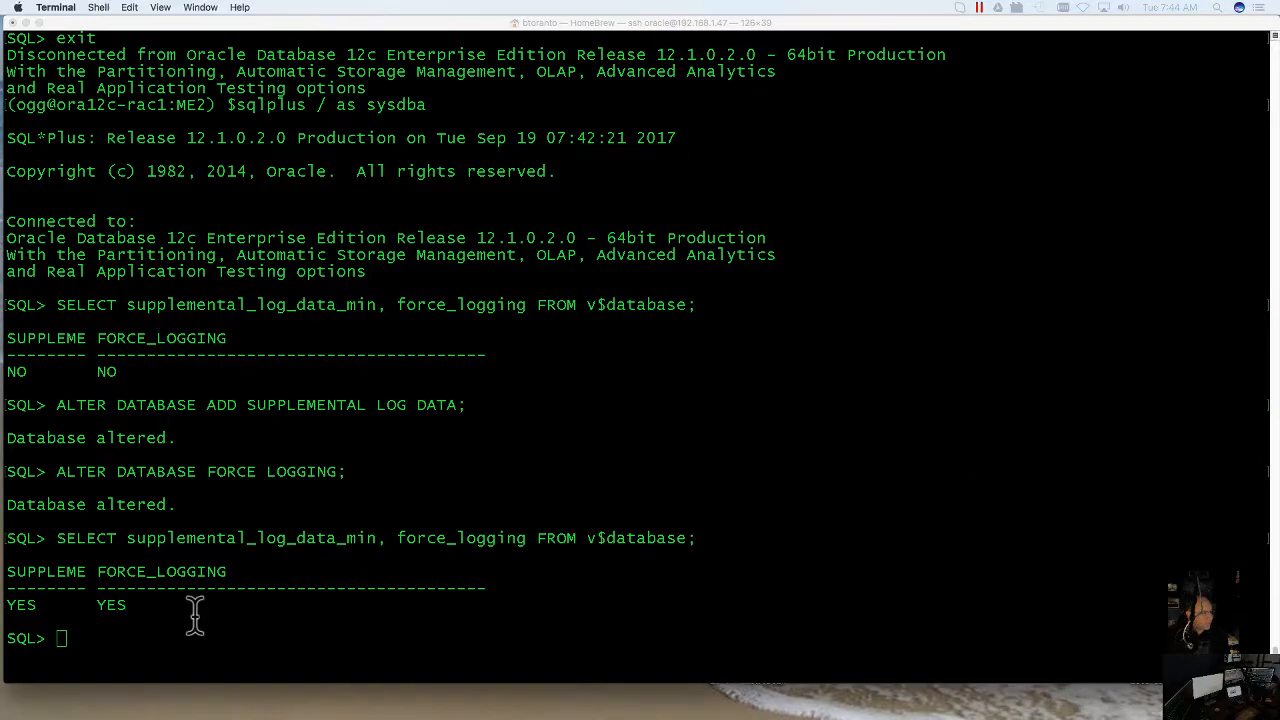
Run ALTER DATABASE DROP SUPPLEMENTAL LOG DATA and NO FORCE LOGGING, then rerun the status query for NO/NO
left_click(128, 8)
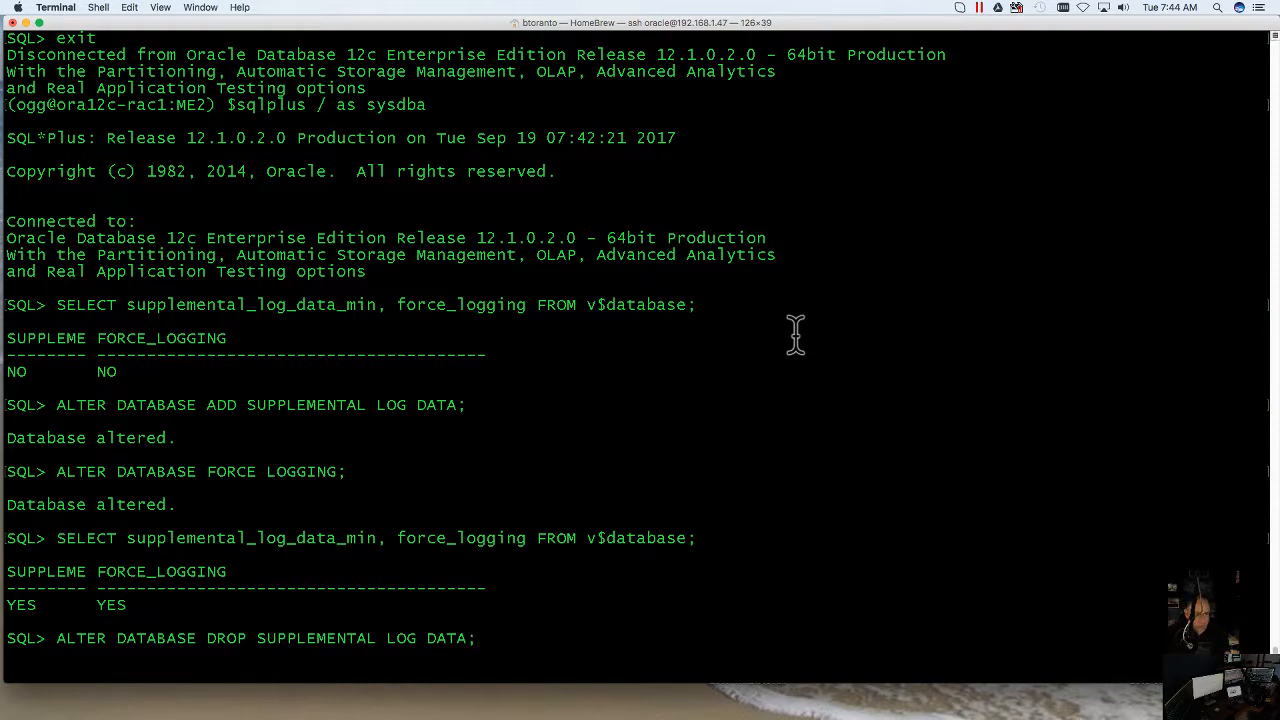
key("Return")
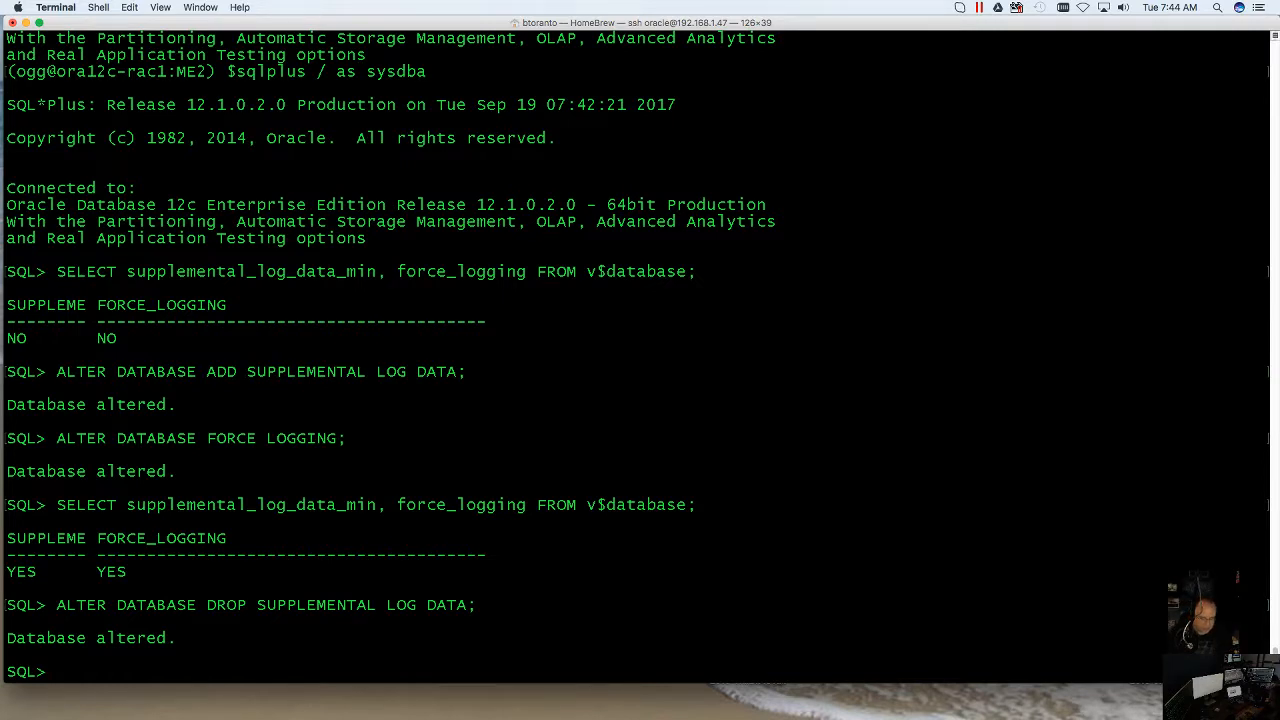
type("alter databa")
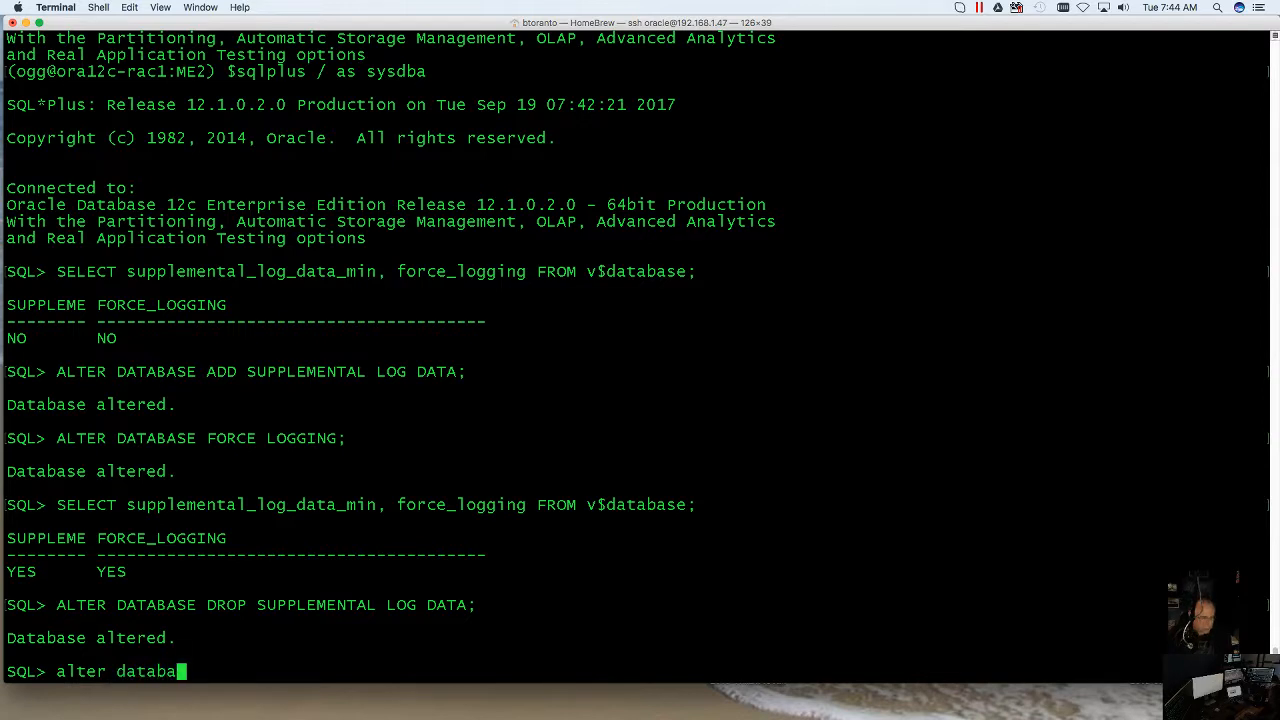
type("se")
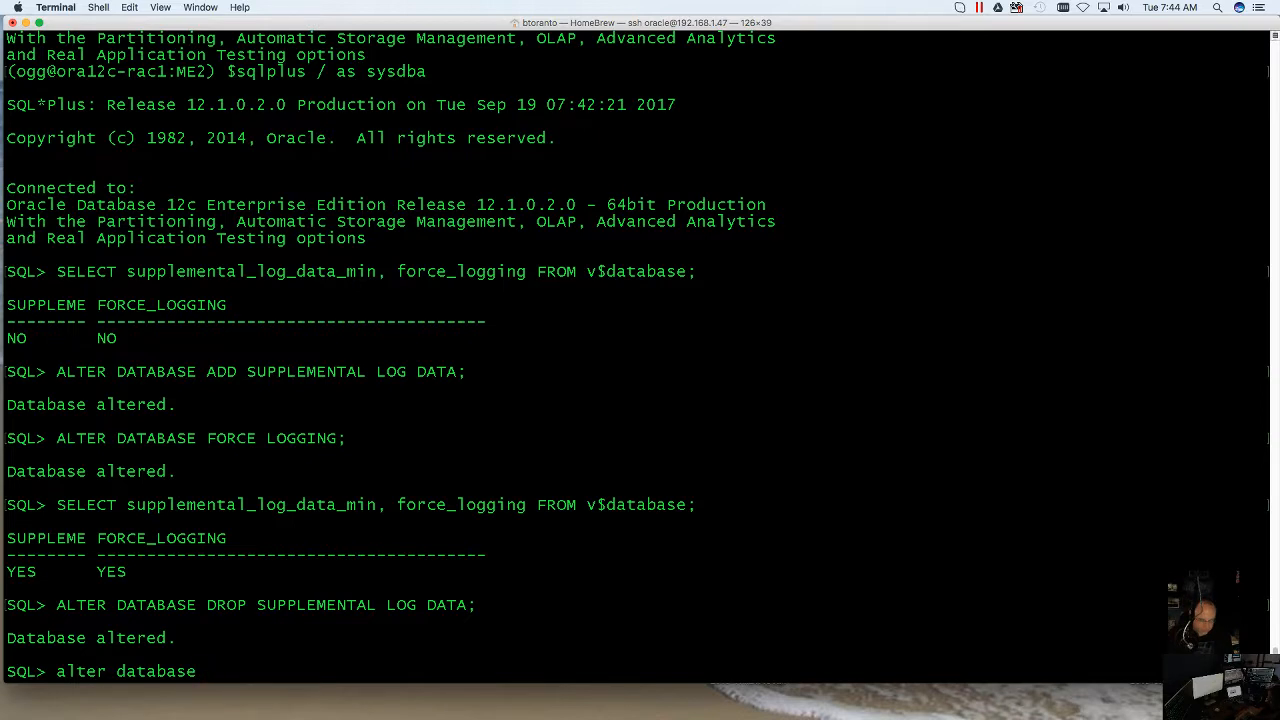
type("no froce lo")
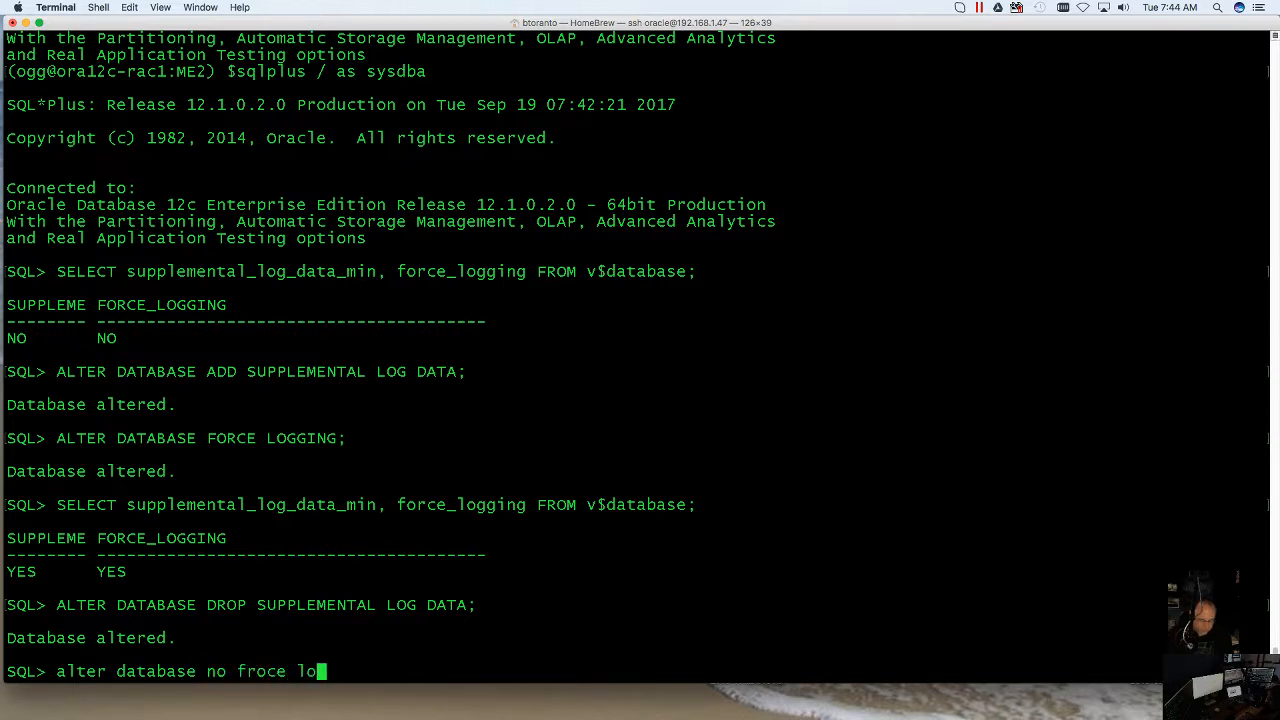
type("gging;")
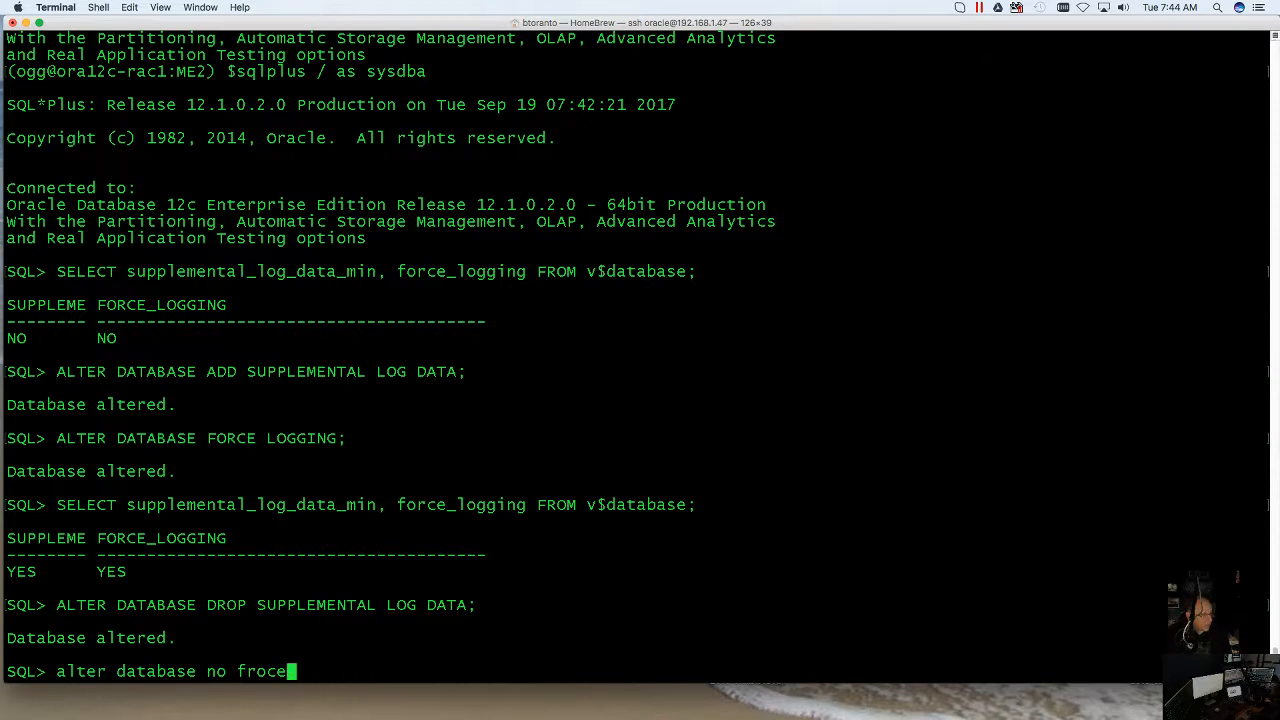
key("Backspace")
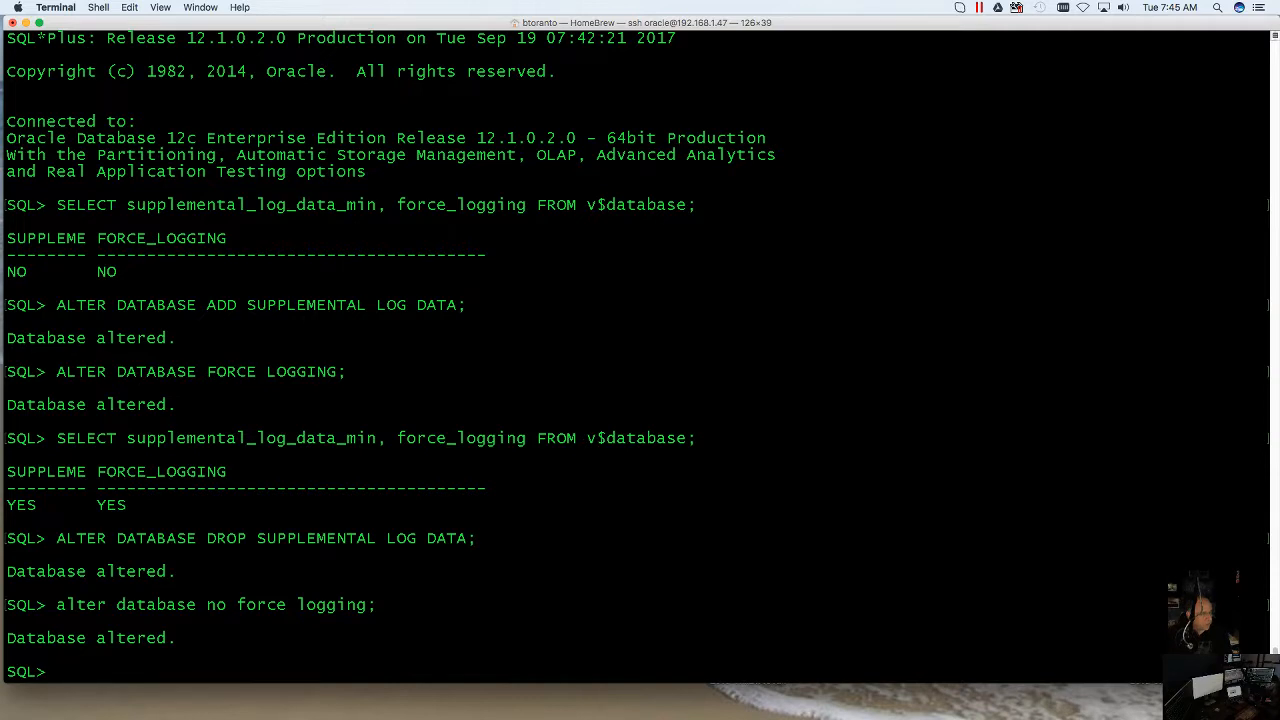
mouse_move(360, 436)
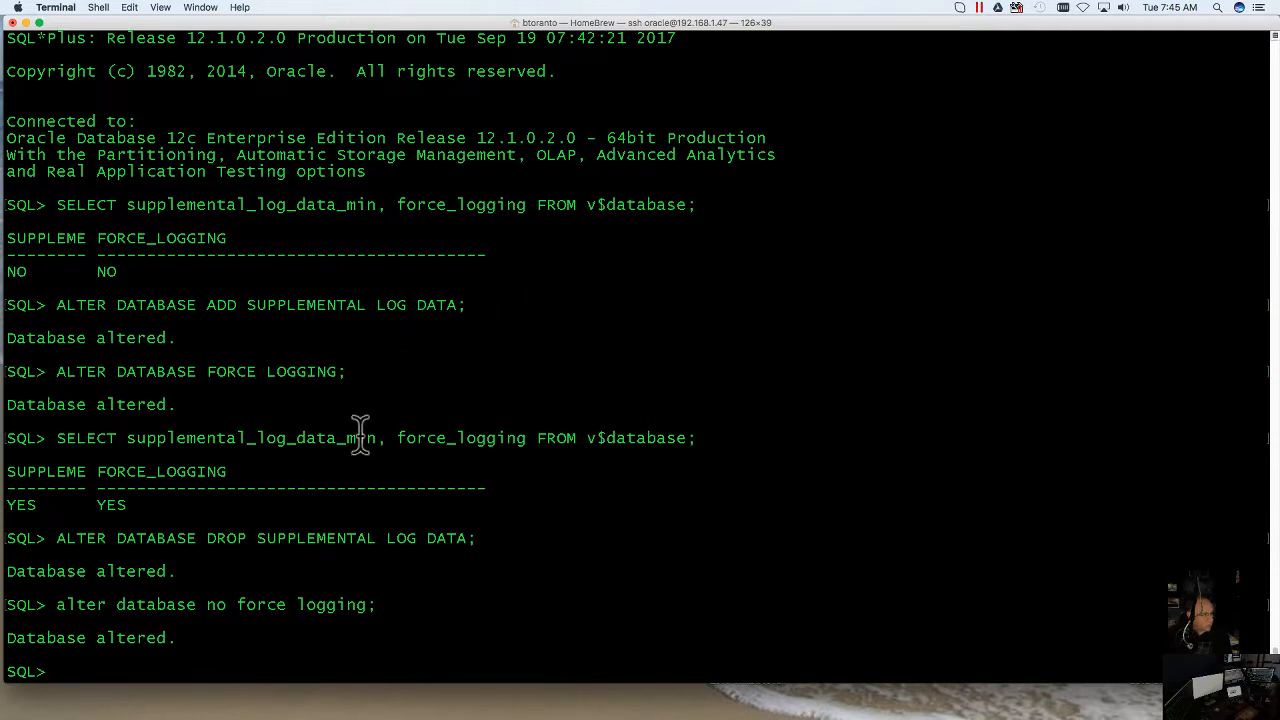
mouse_move(64, 204)
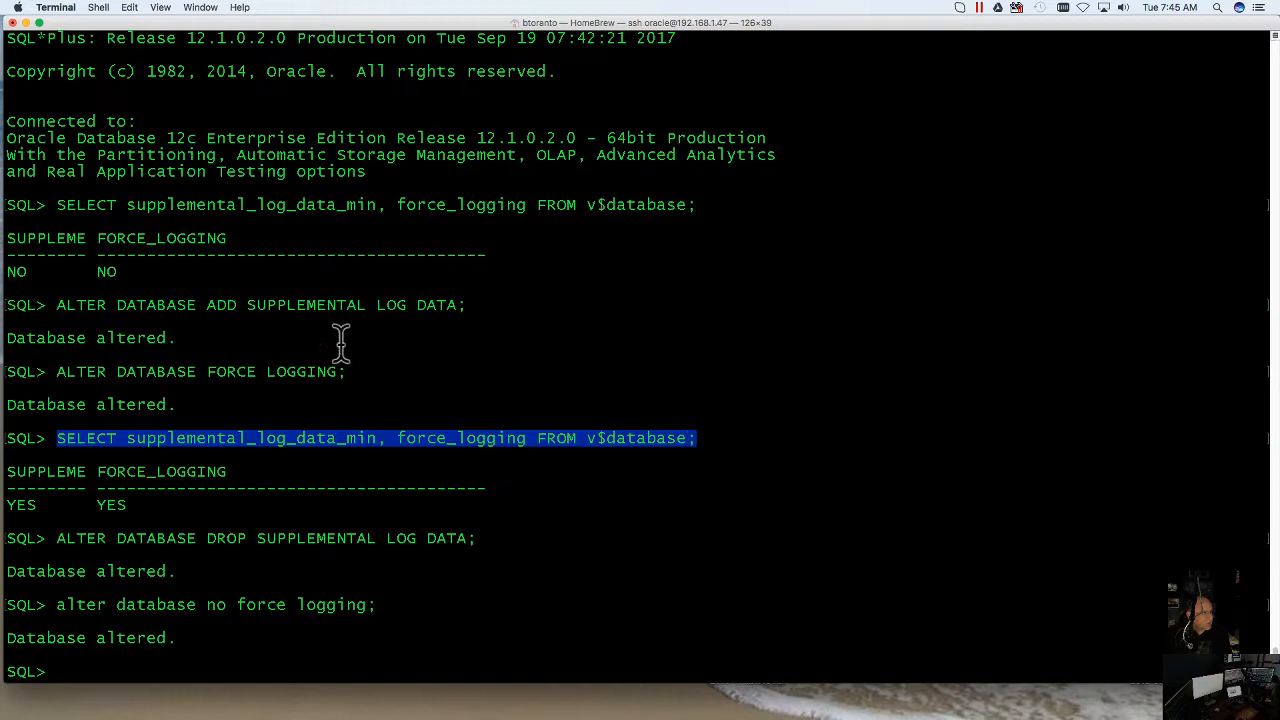
left_click(128, 8)
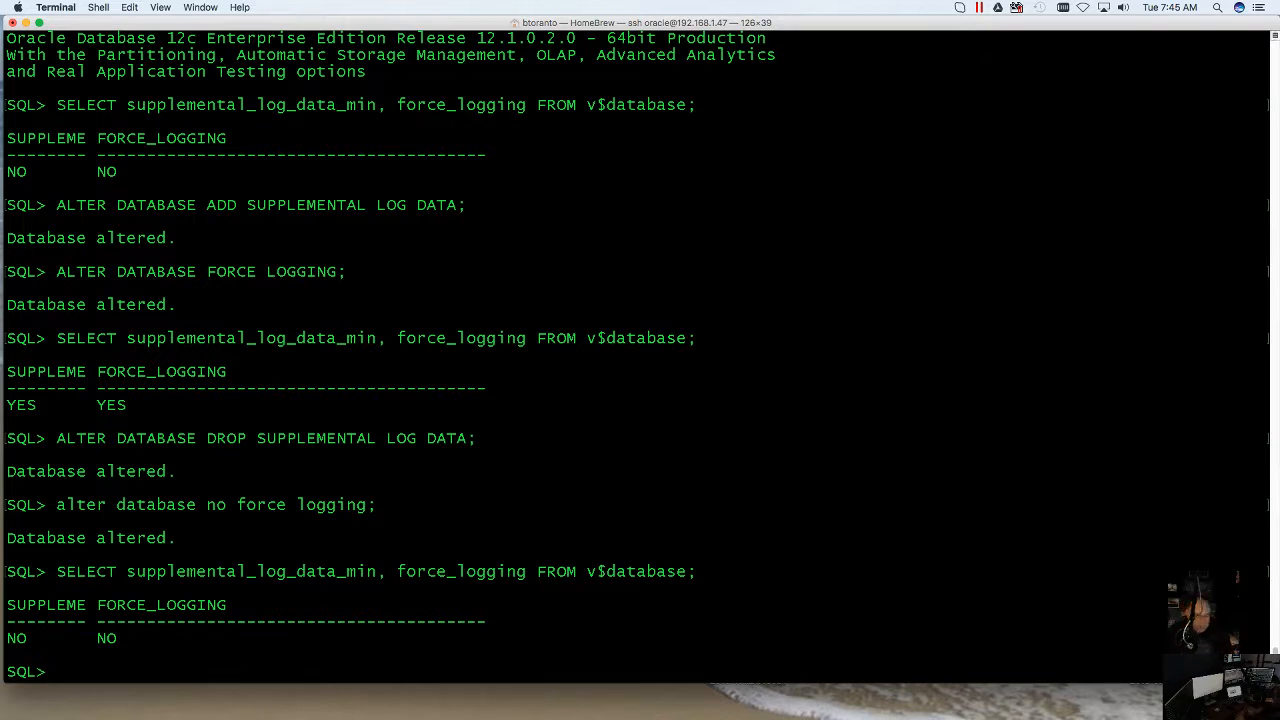
Print supp_log.sql with !cat to show the logging status query
type("!ca")
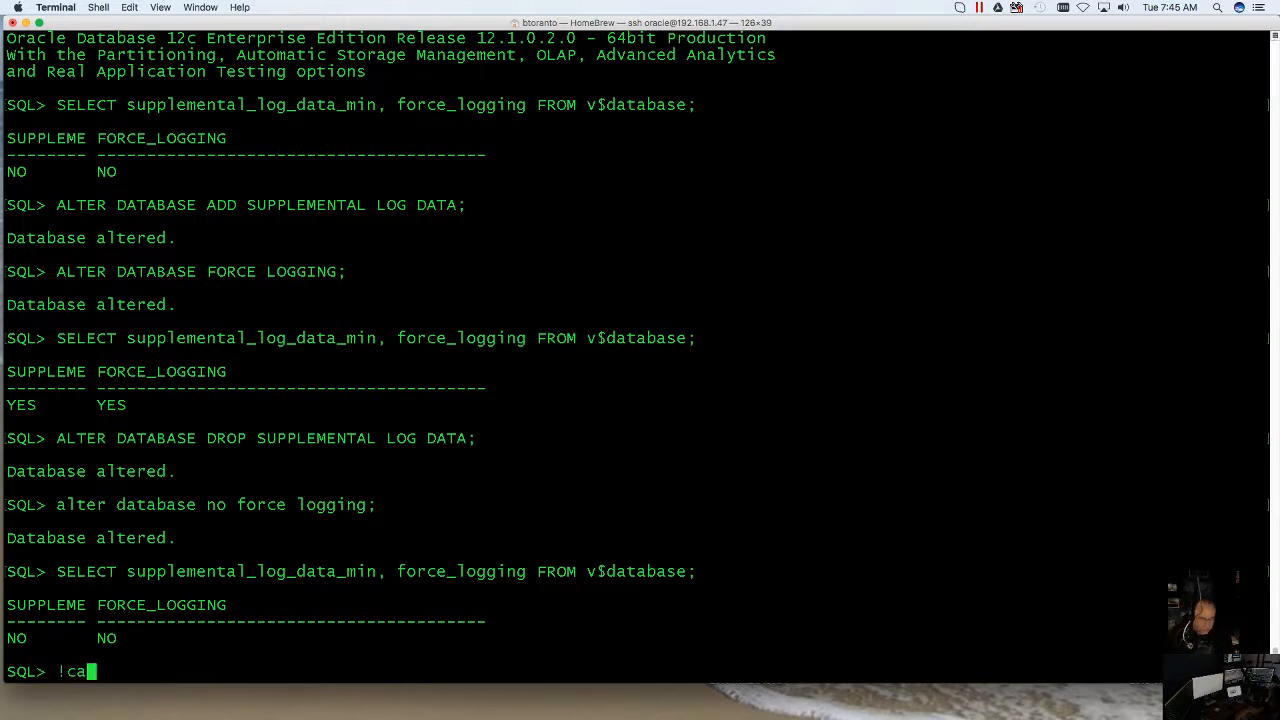
type("t")
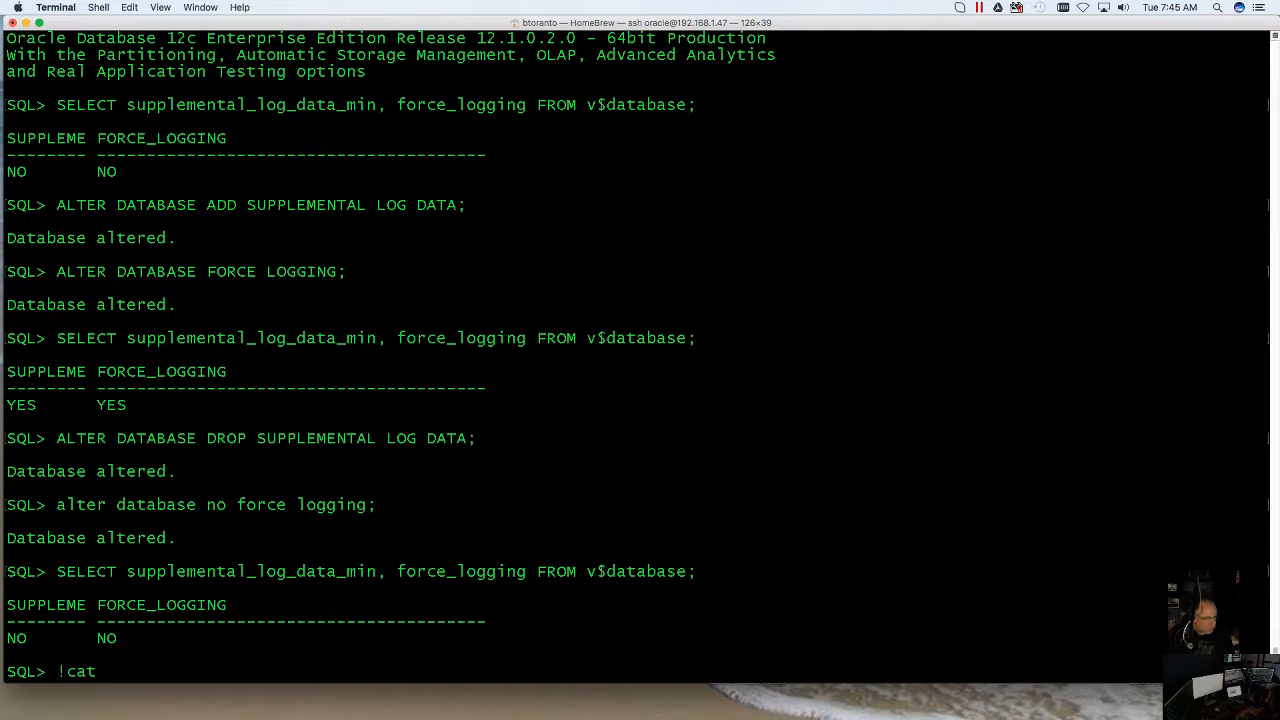
type("supp_log.sql")
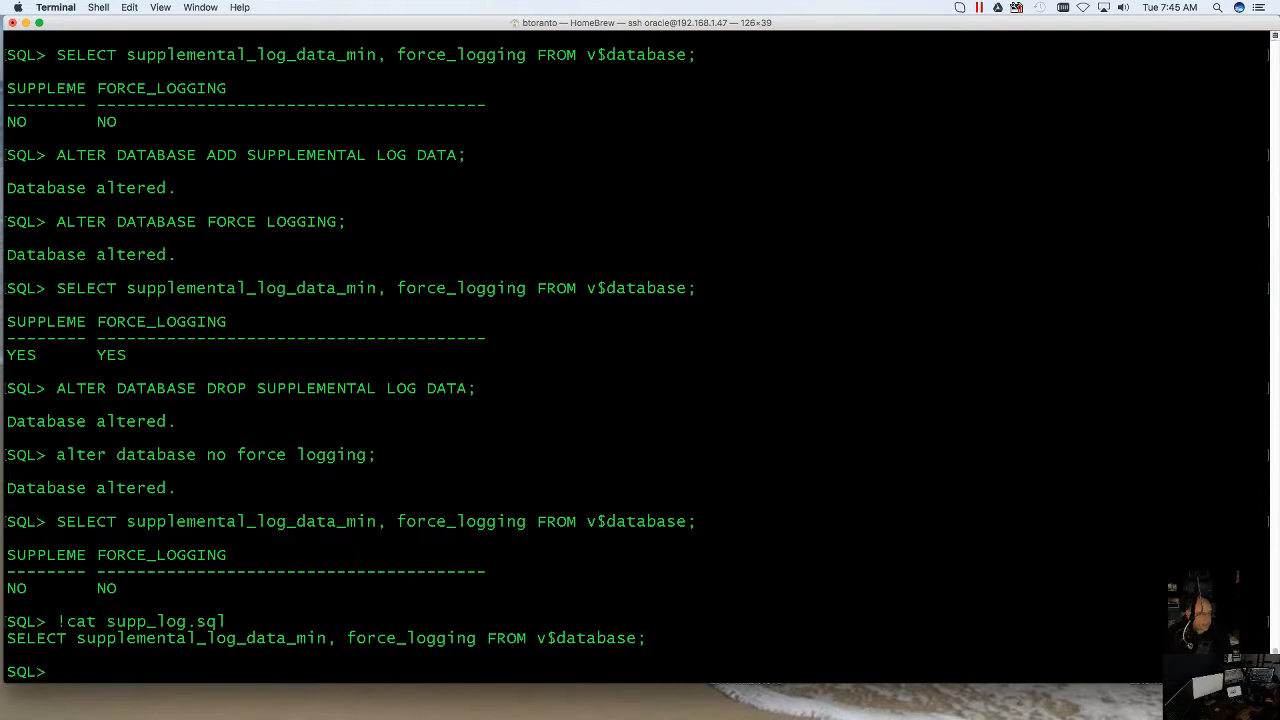
Print ogg_sup_log.sql with !cat to show the steps enabling both logging modes
type("!cat o")
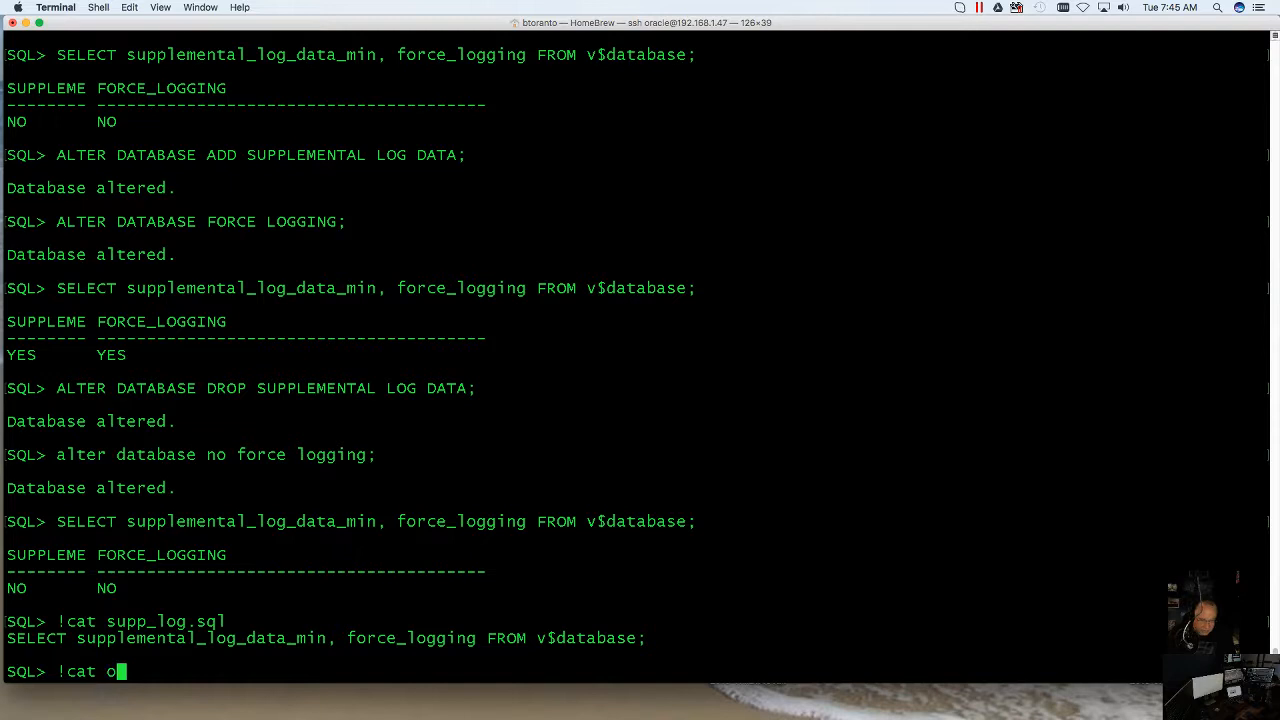
type("gg_")
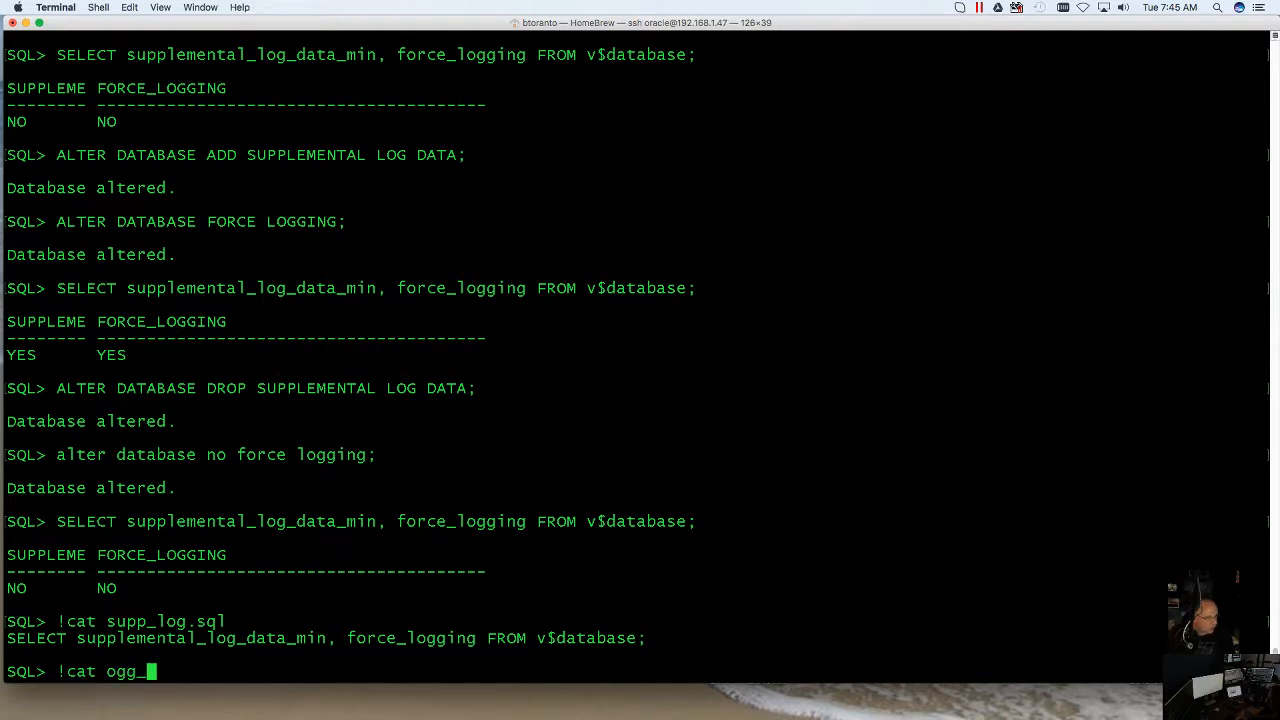
type("sup_l")
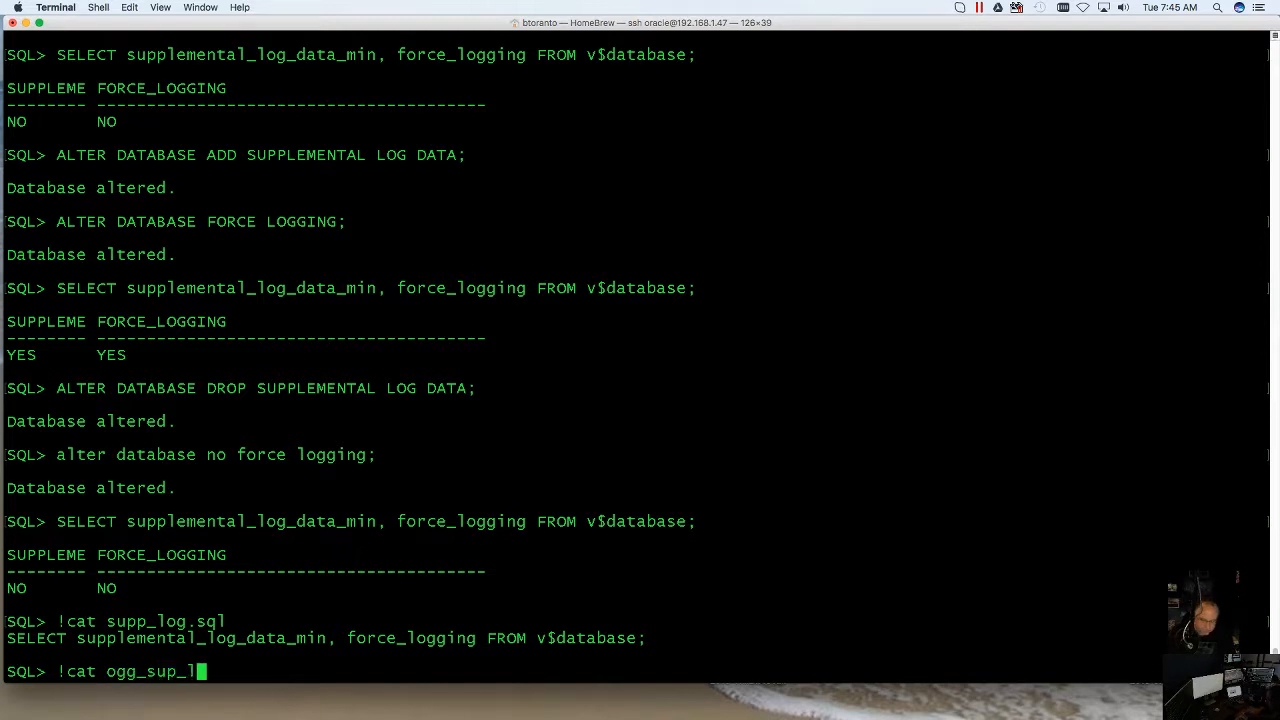
type("og.l")
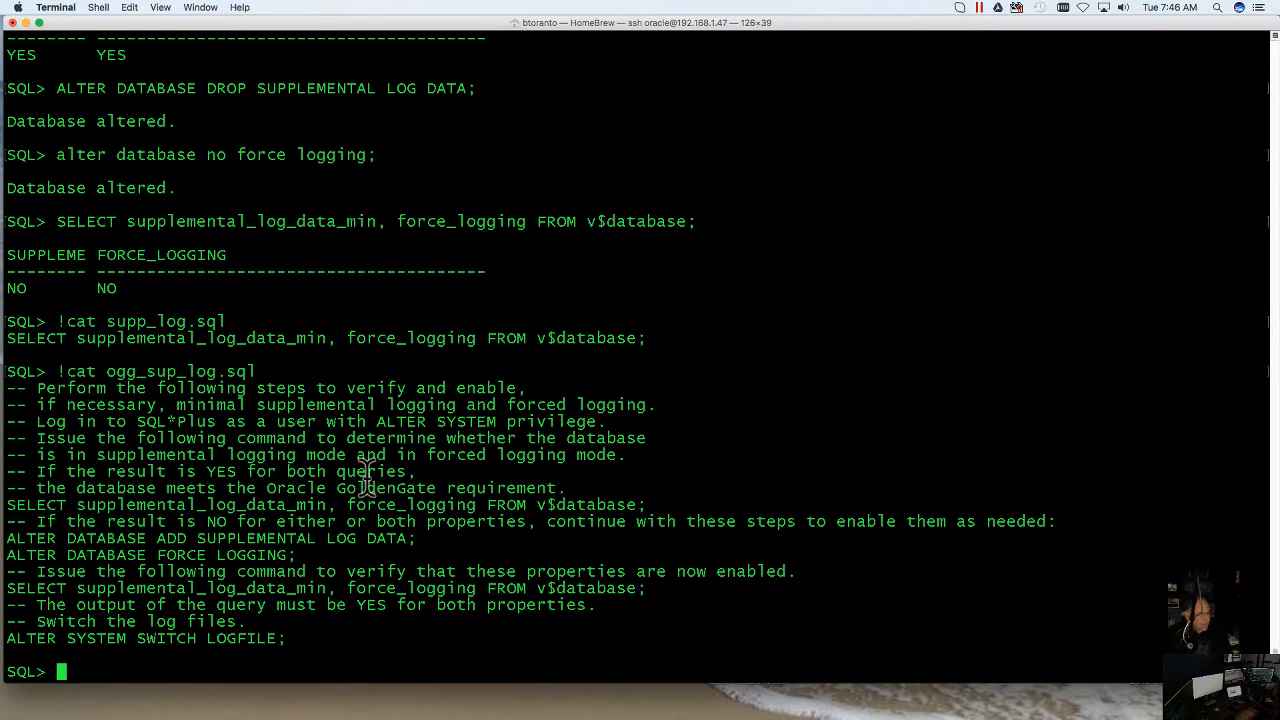
mouse_move(224, 404)
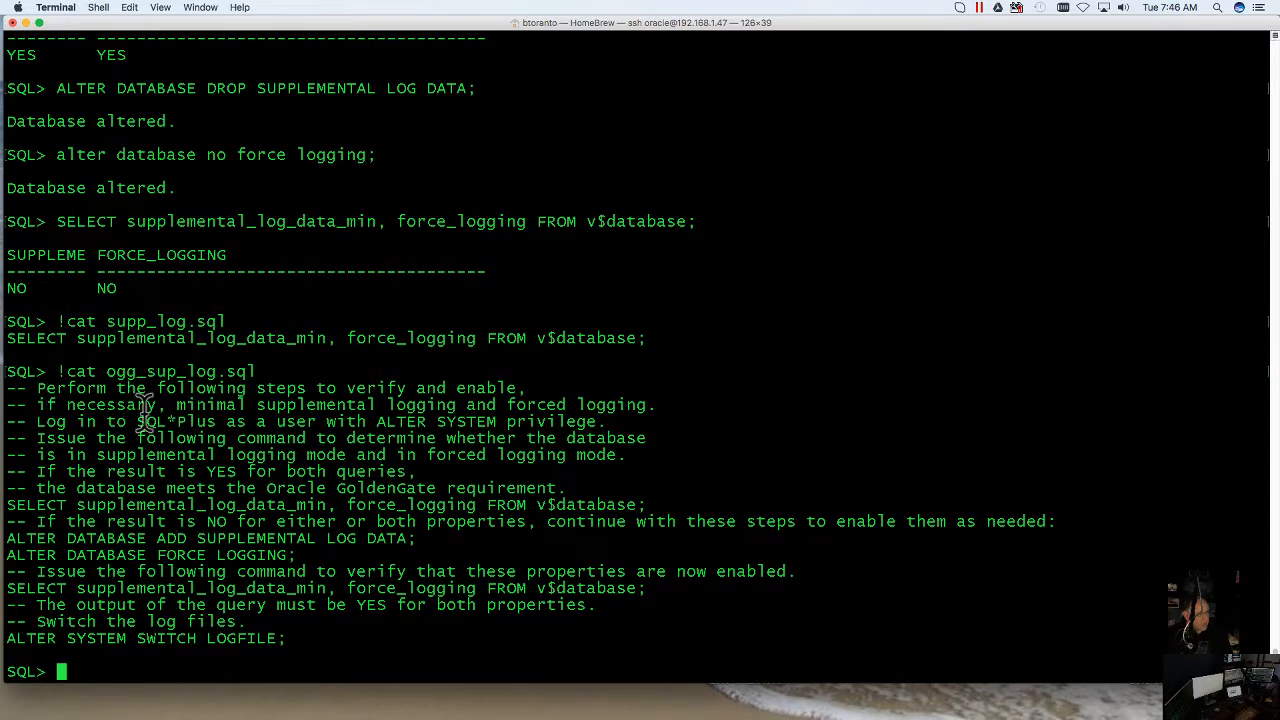
mouse_move(290, 544)
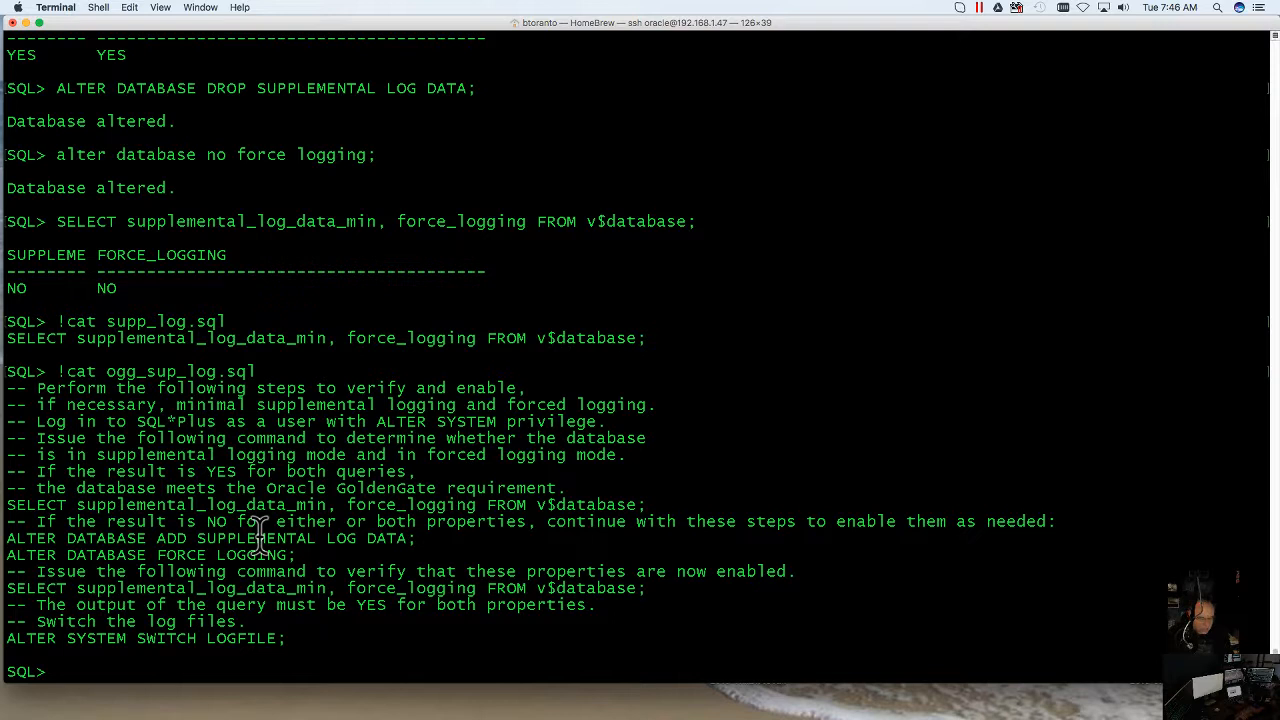
type("@")
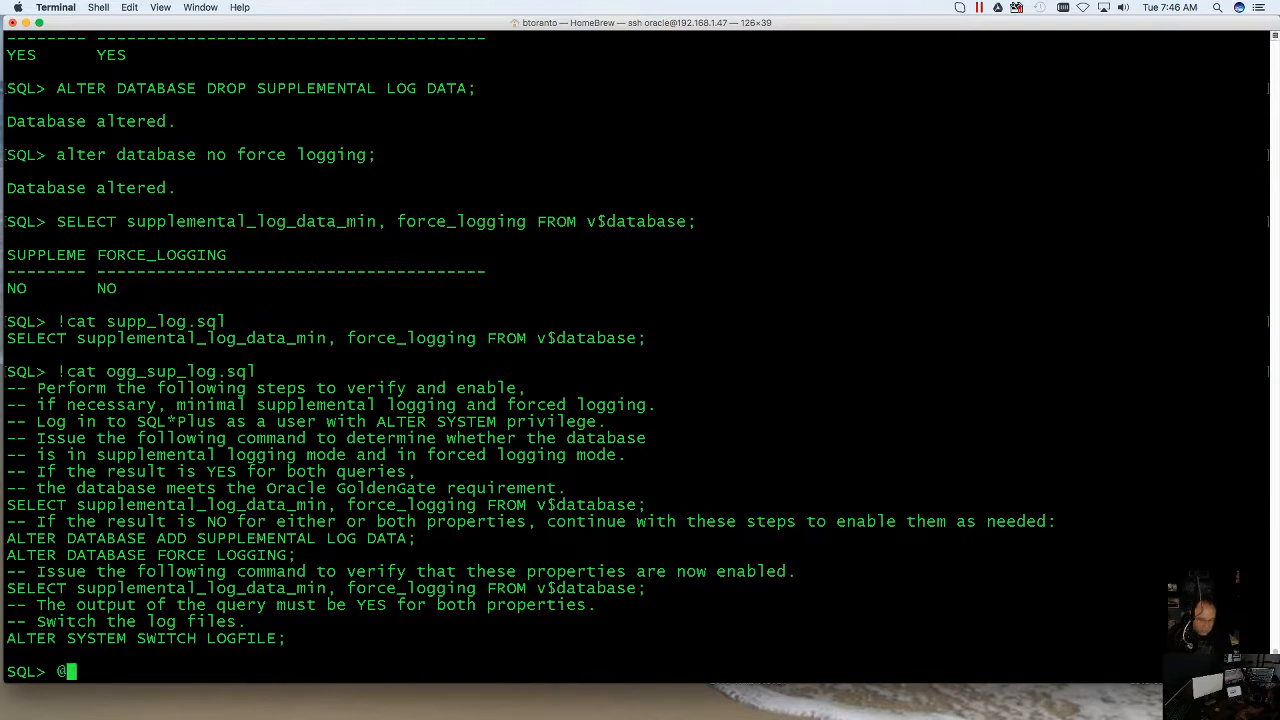
type("ogg_s")
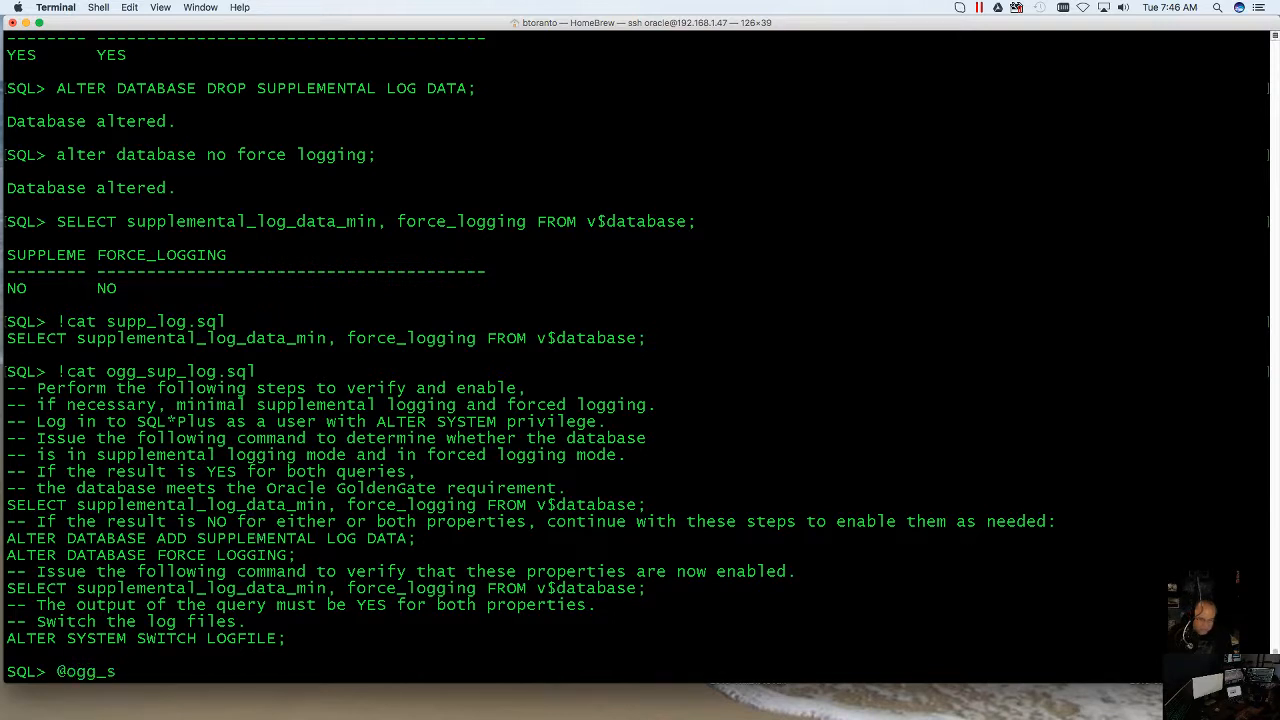
type("up_lo")
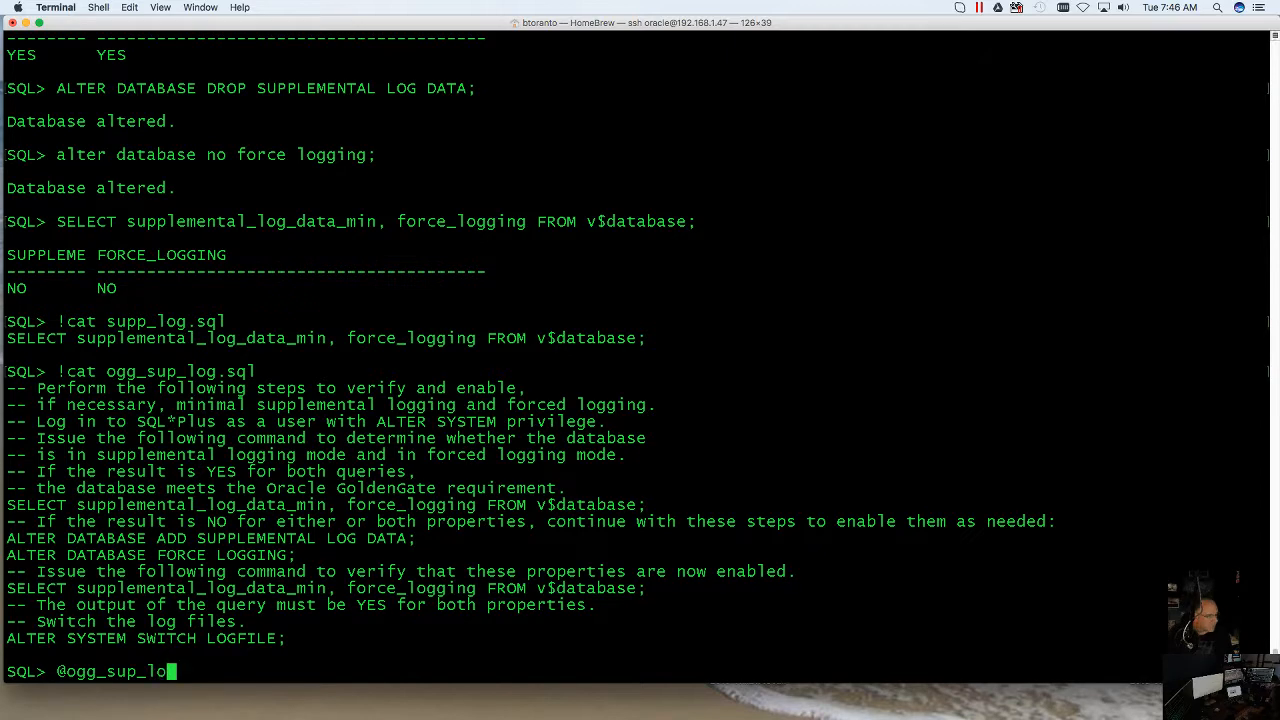
key("enter")
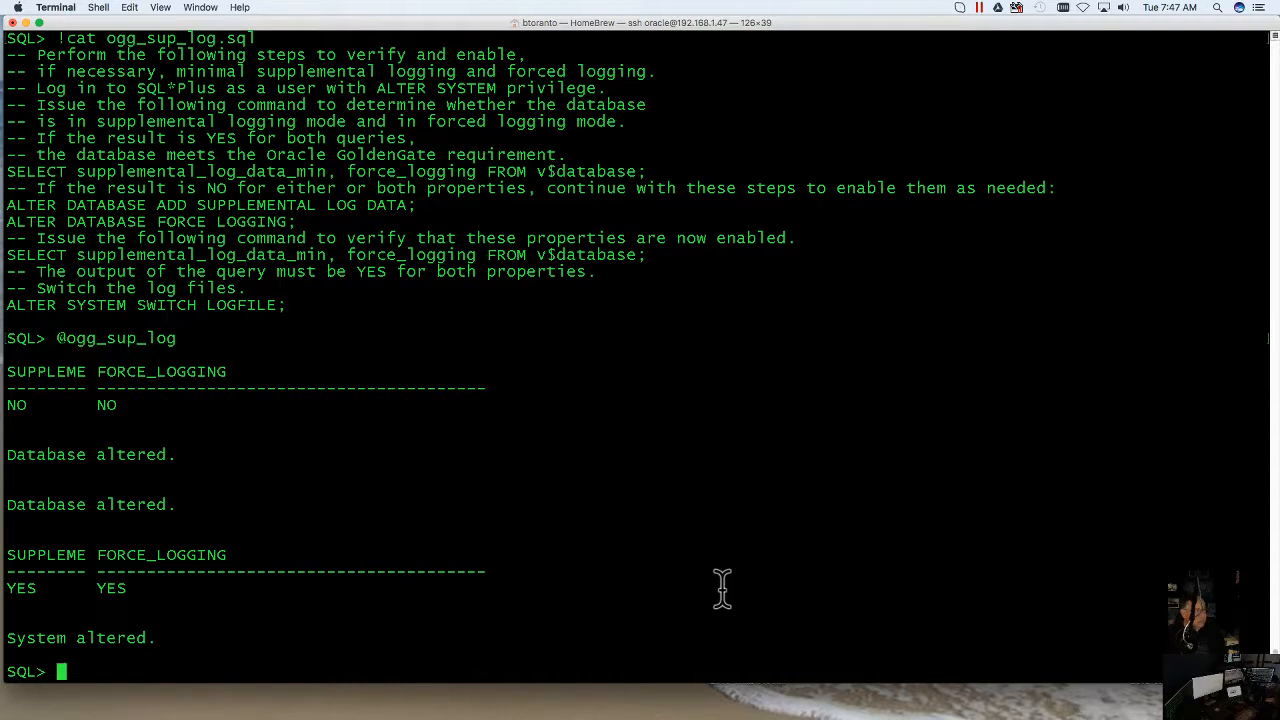
mouse_move(152, 200)
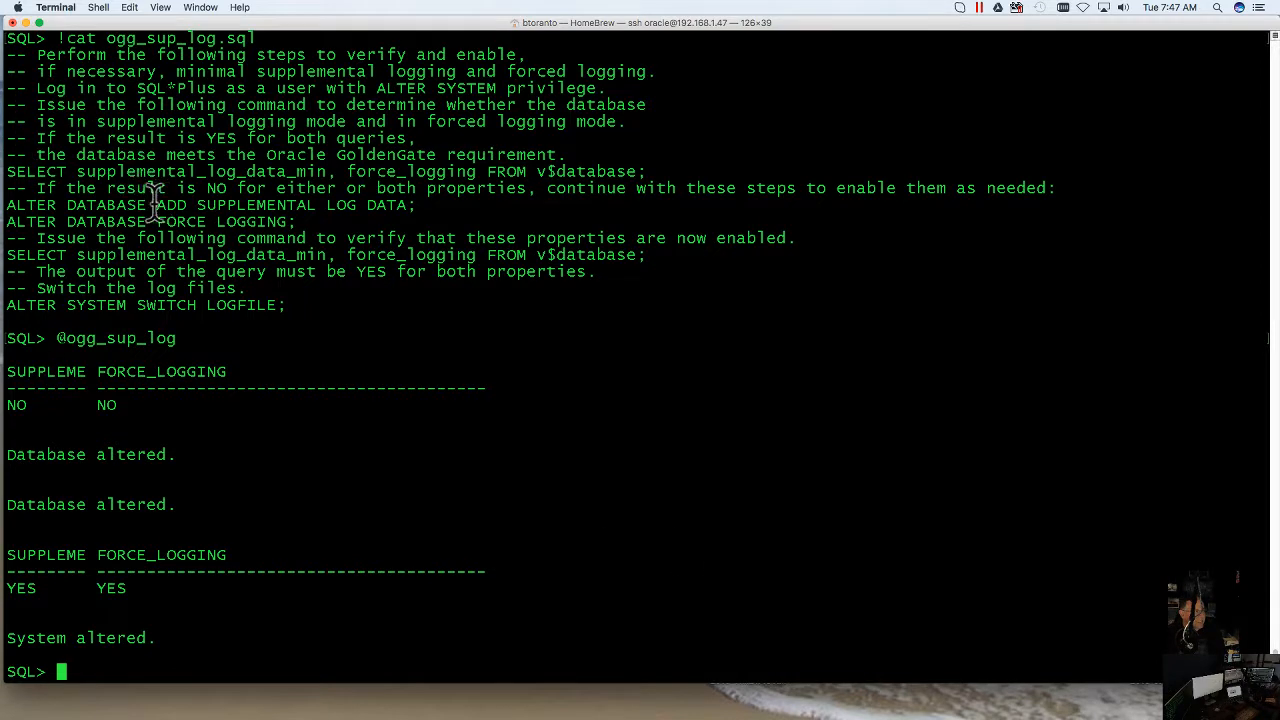